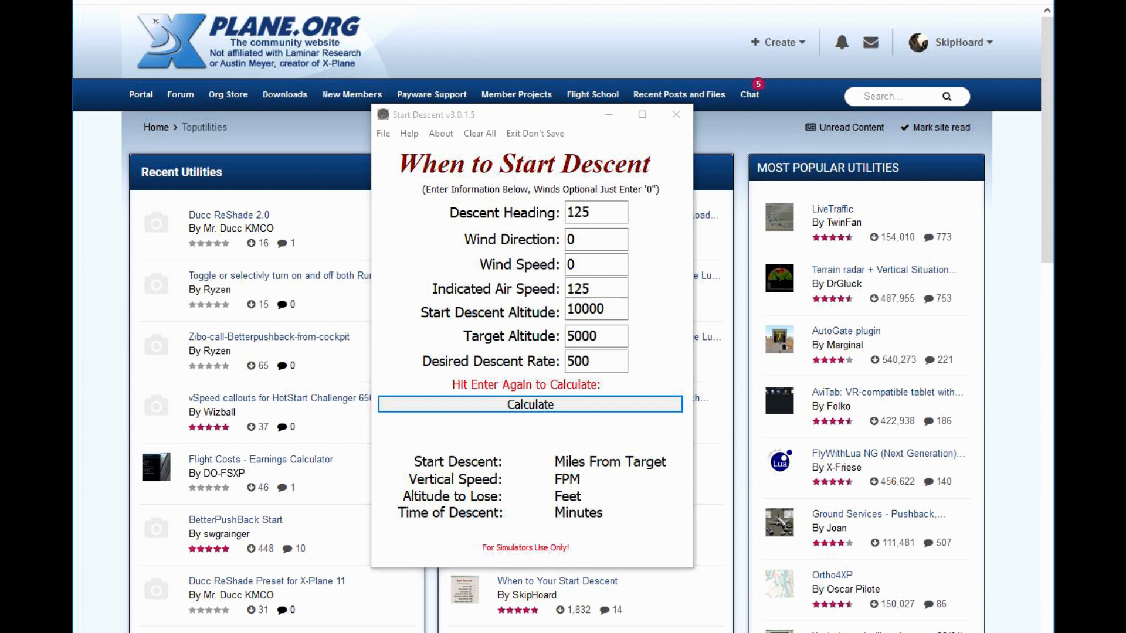
{"action": "mouse_move", "coordinate": [206, 532]}
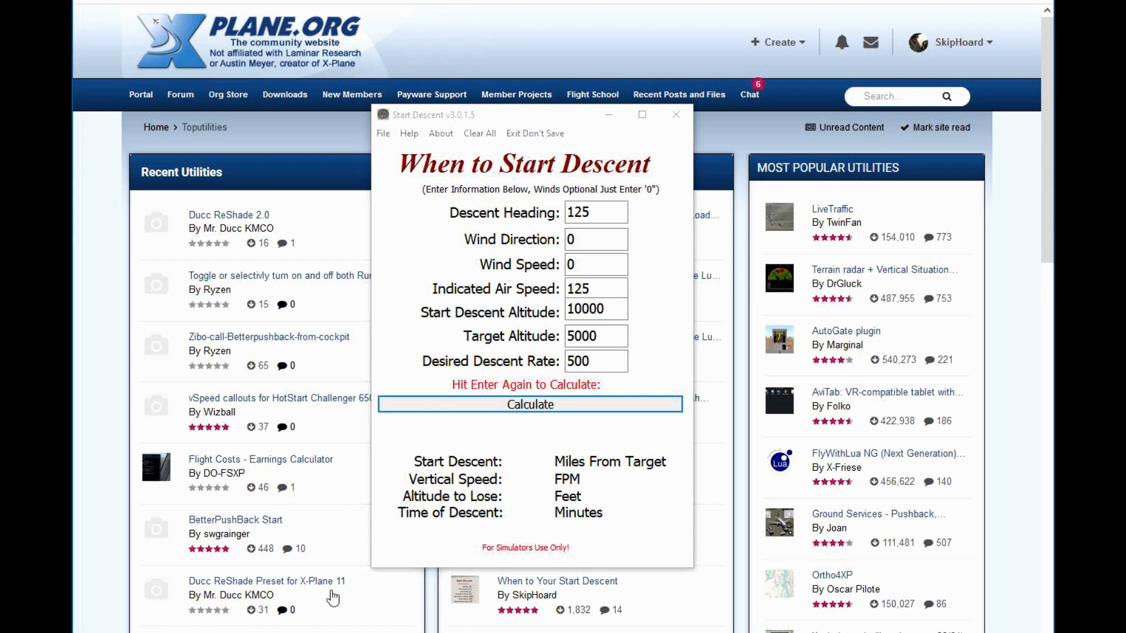
{"action": "mouse_move", "coordinate": [609, 117]}
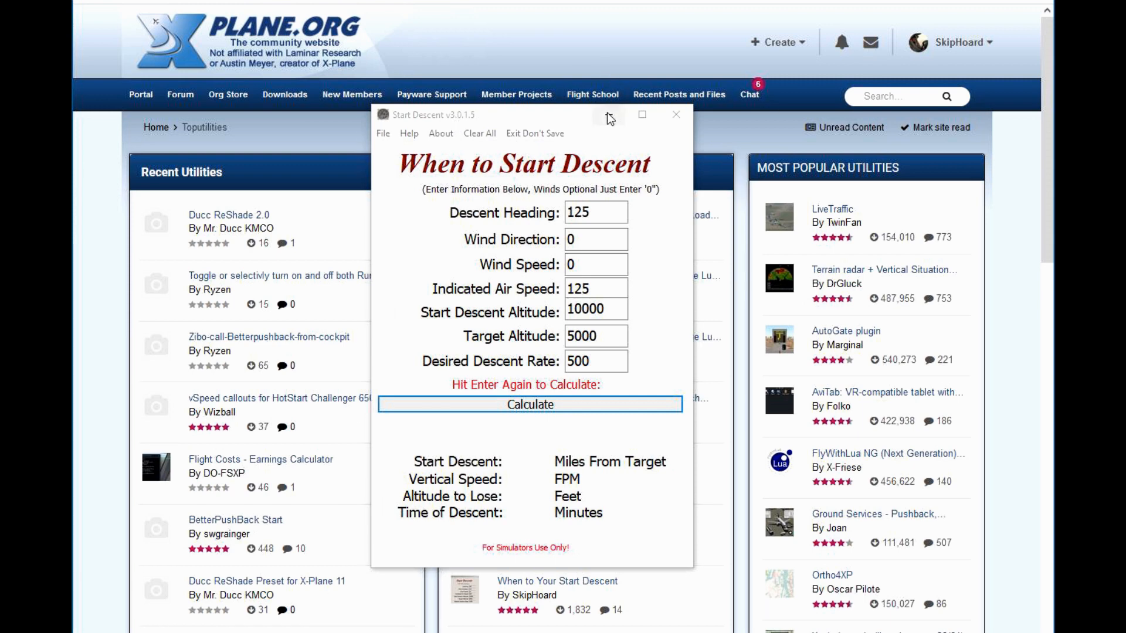
Search X-Plane.org for 'startdescent' and open the When to Your Start Descent 3.0.1.5 page
{"action": "left_click", "coordinate": [674, 115]}
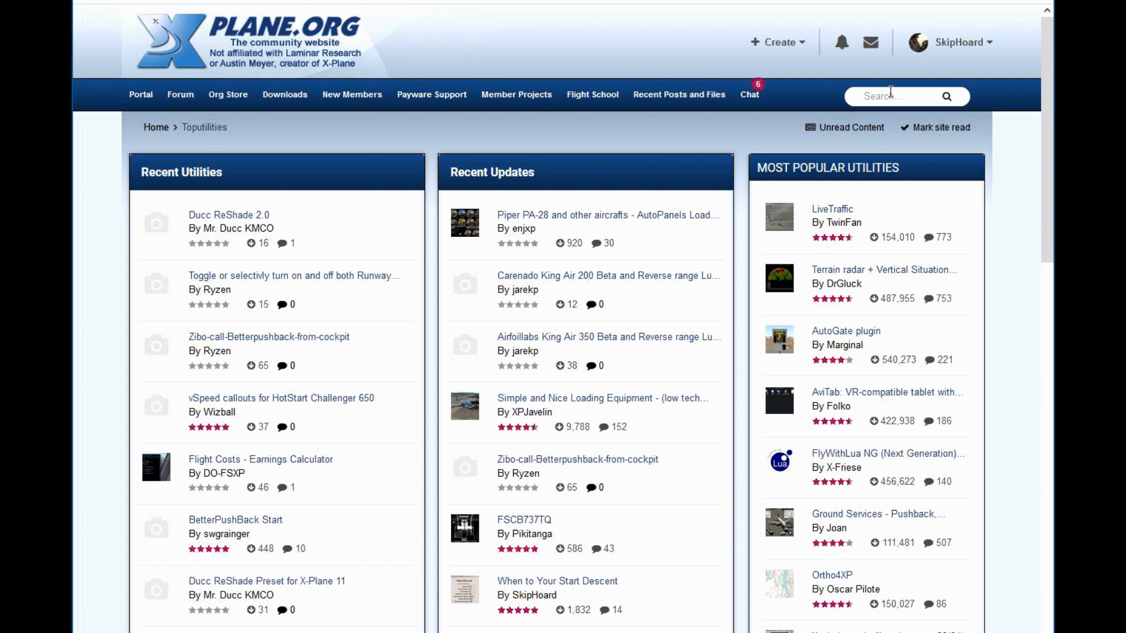
{"action": "left_click", "coordinate": [890, 96]}
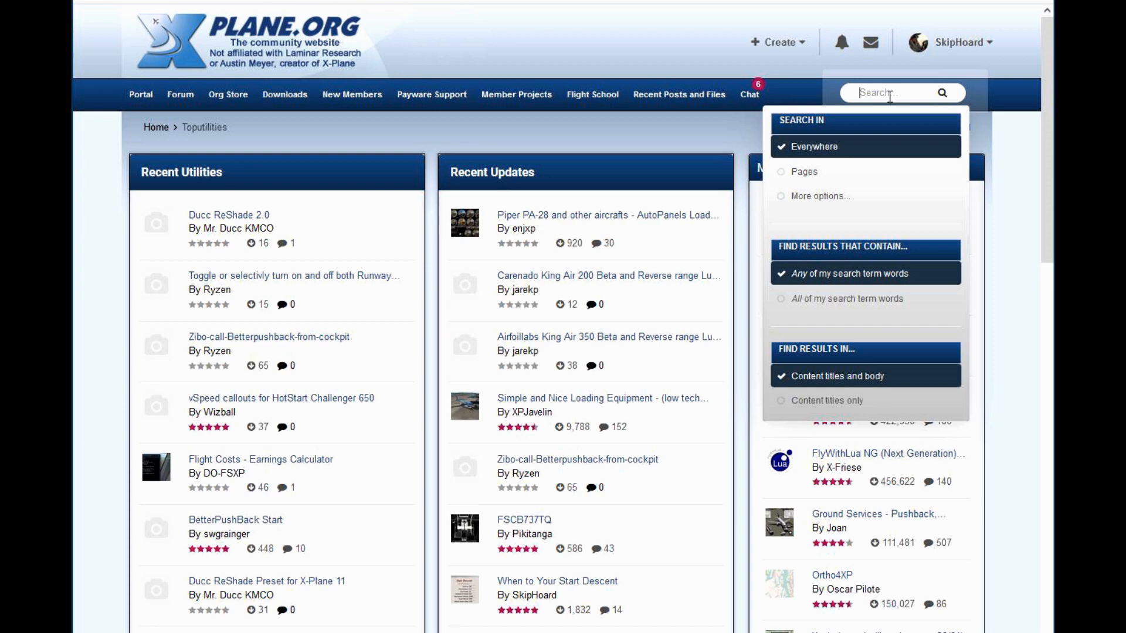
{"action": "type", "text": "startdescent"}
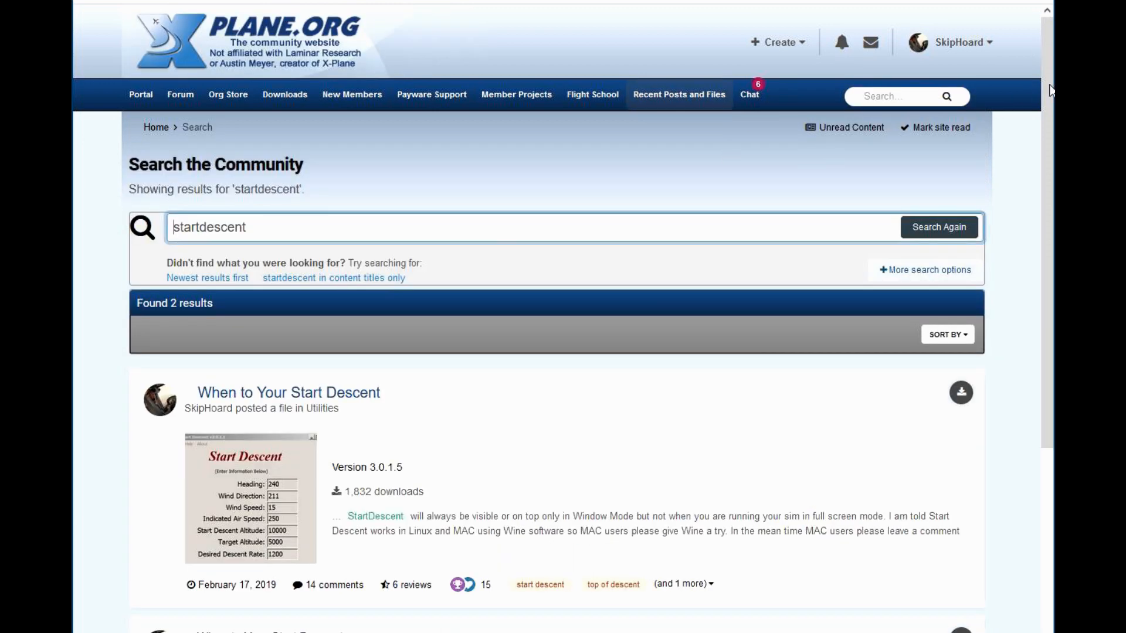
{"action": "scroll", "scroll_direction": "down", "scroll_amount": 3}
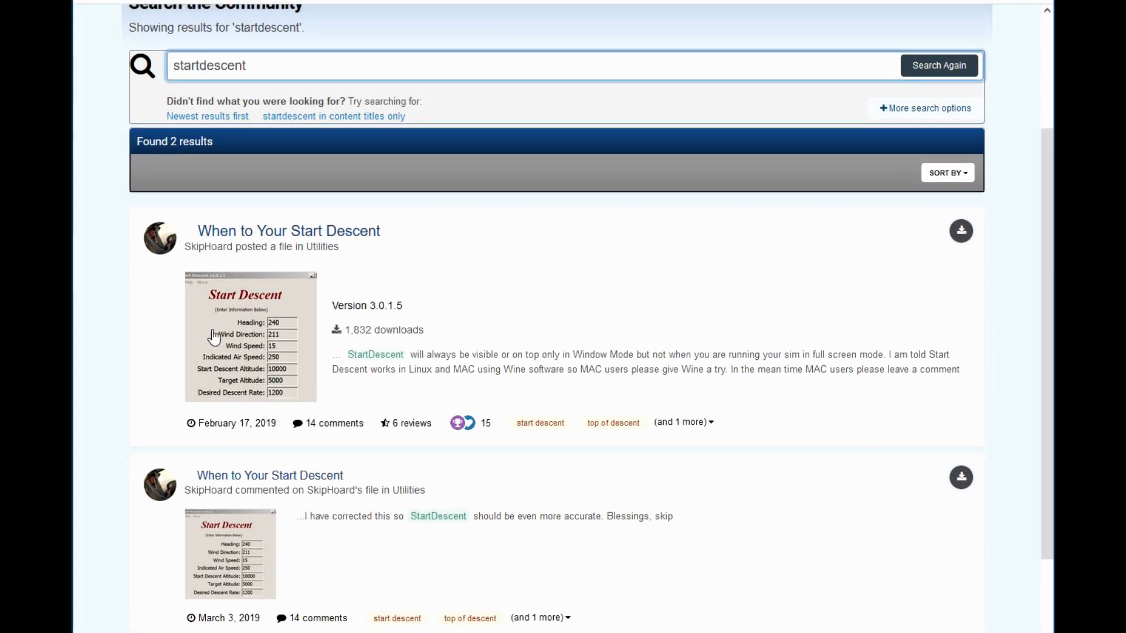
{"action": "left_click", "coordinate": [288, 230]}
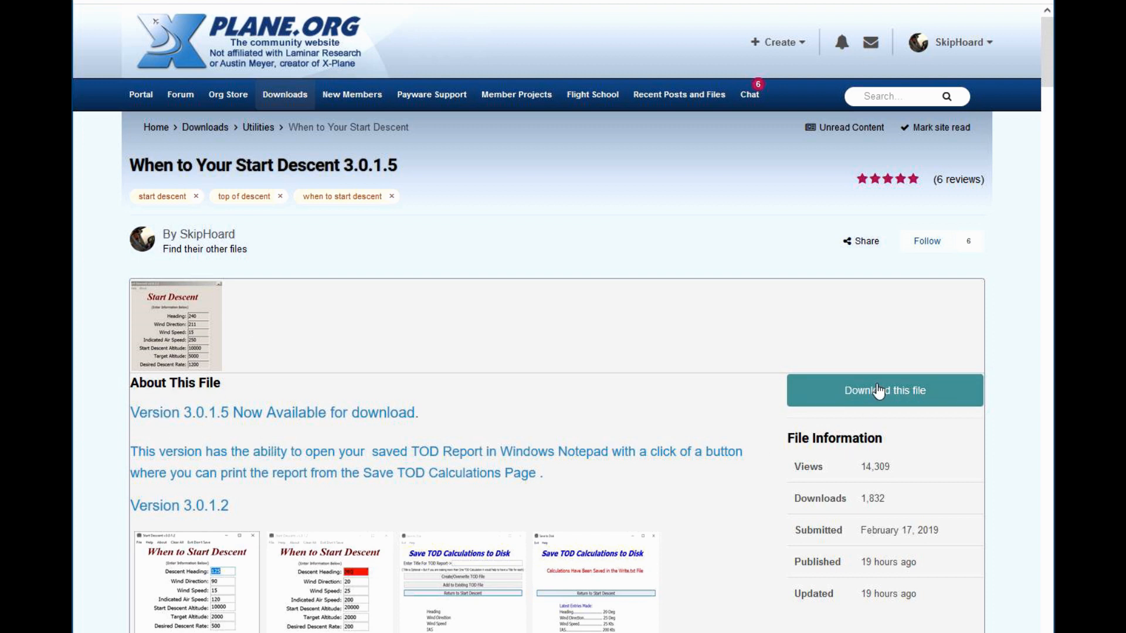
Download and save the StartDescent 3.0.1.5 zip file
{"action": "left_click", "coordinate": [884, 390]}
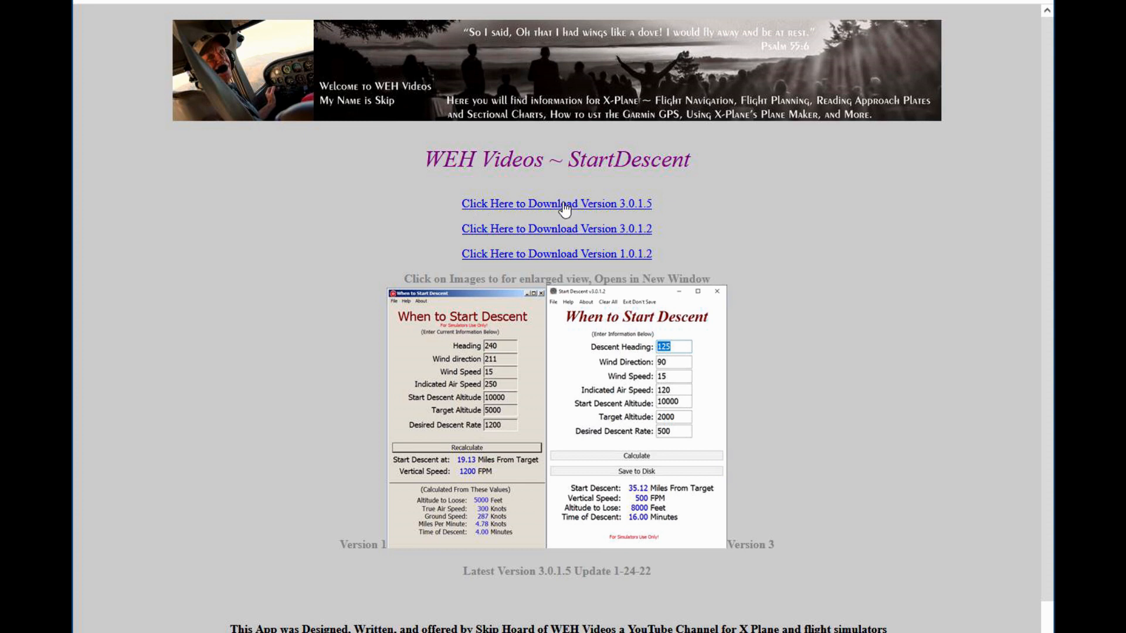
{"action": "mouse_move", "coordinate": [574, 209]}
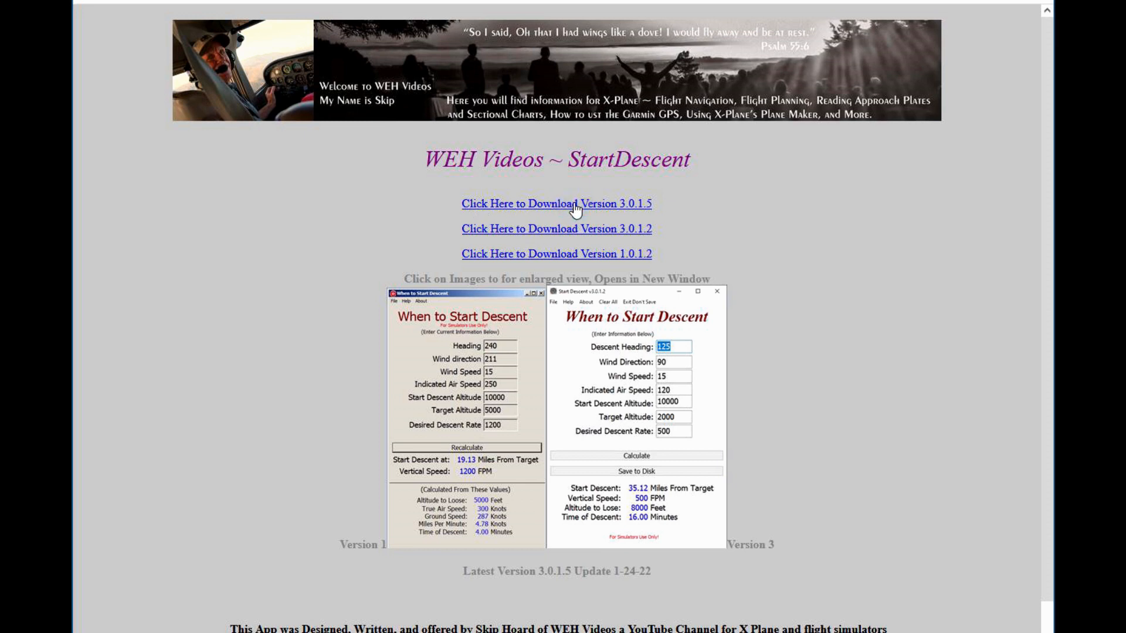
{"action": "left_click", "coordinate": [556, 204]}
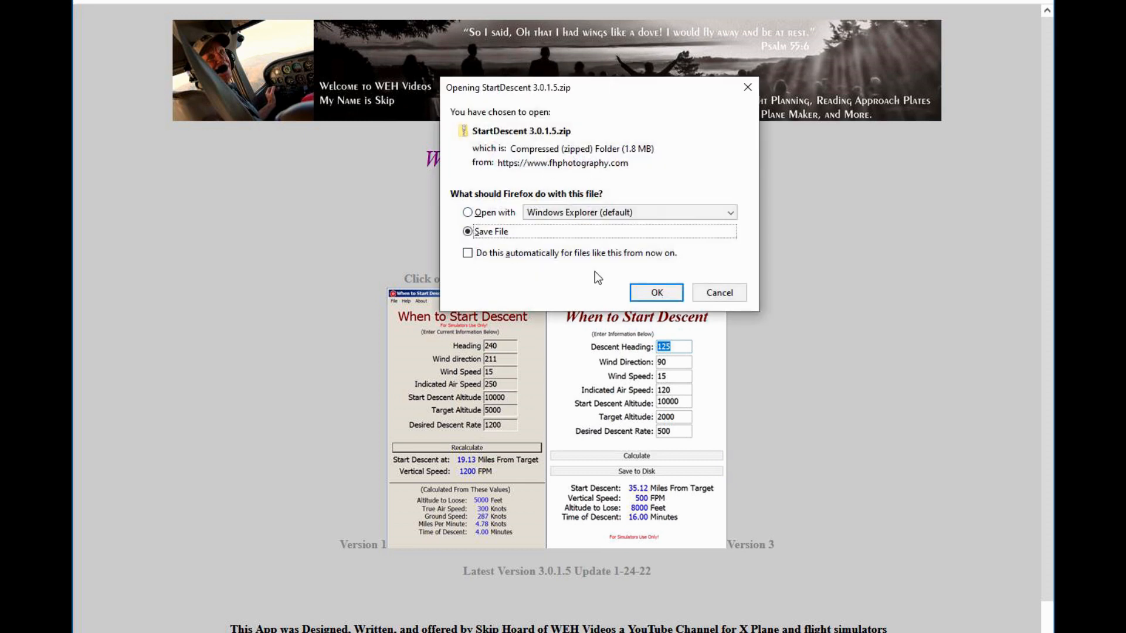
{"action": "left_click", "coordinate": [654, 292]}
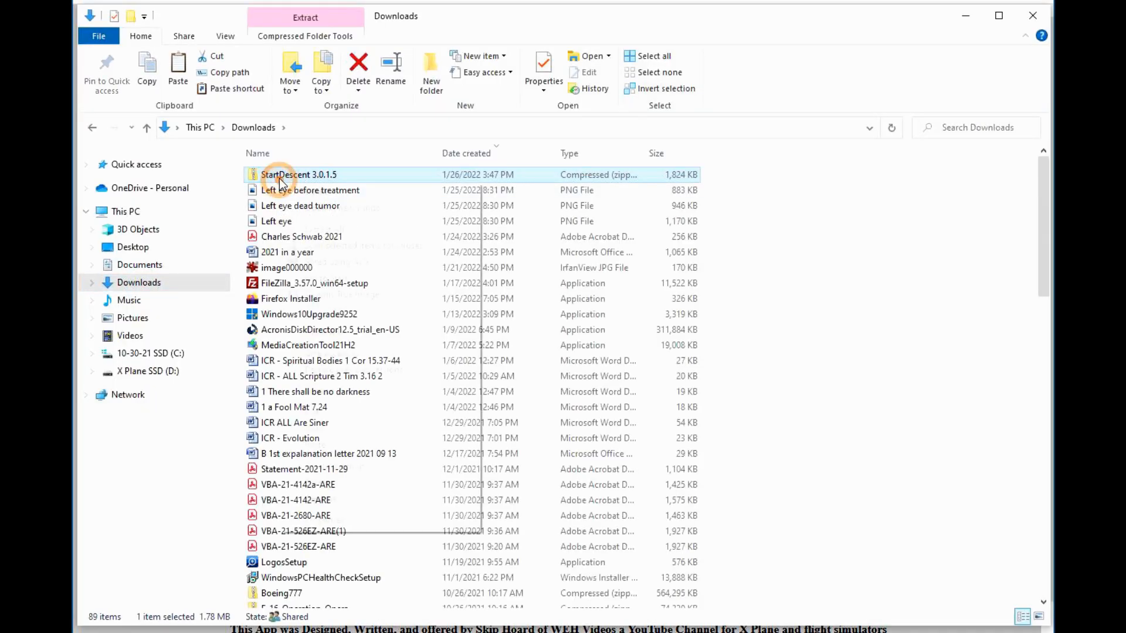
Extract the StartDescent 3.0.1.5 zip to the C: drive
{"action": "right_click", "coordinate": [298, 174]}
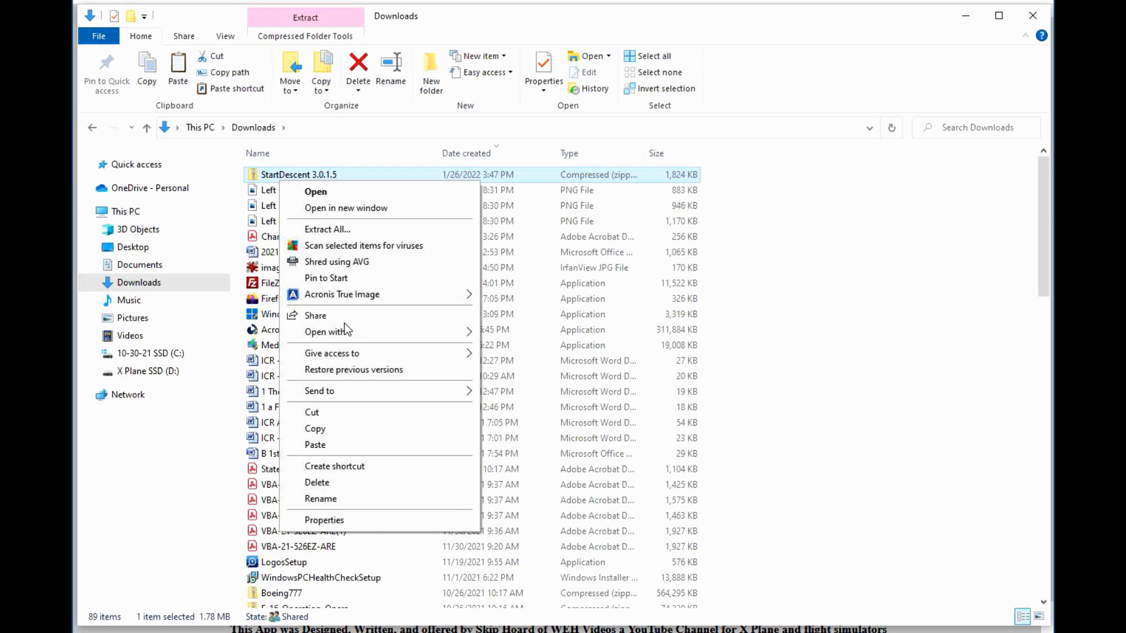
{"action": "mouse_move", "coordinate": [327, 236]}
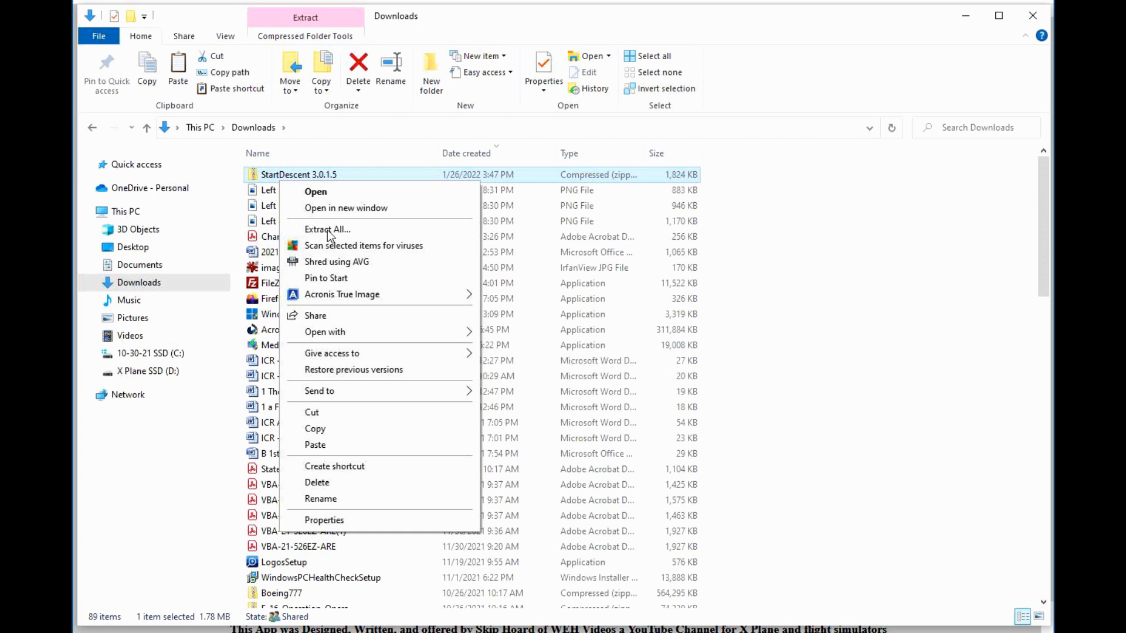
{"action": "left_click", "coordinate": [327, 229]}
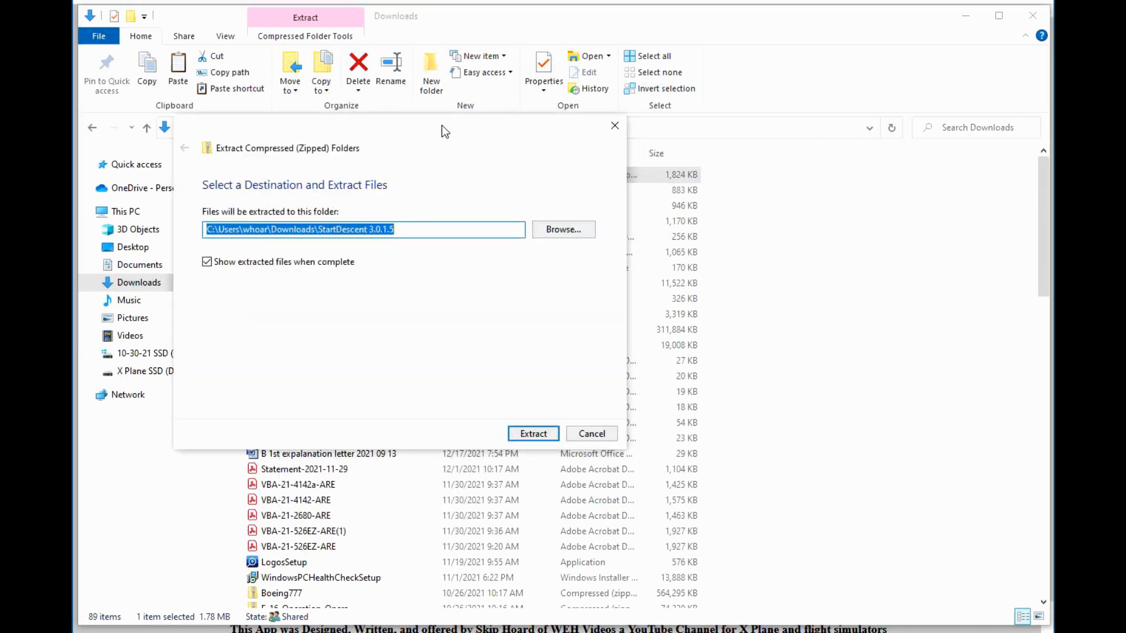
{"action": "mouse_move", "coordinate": [477, 186]}
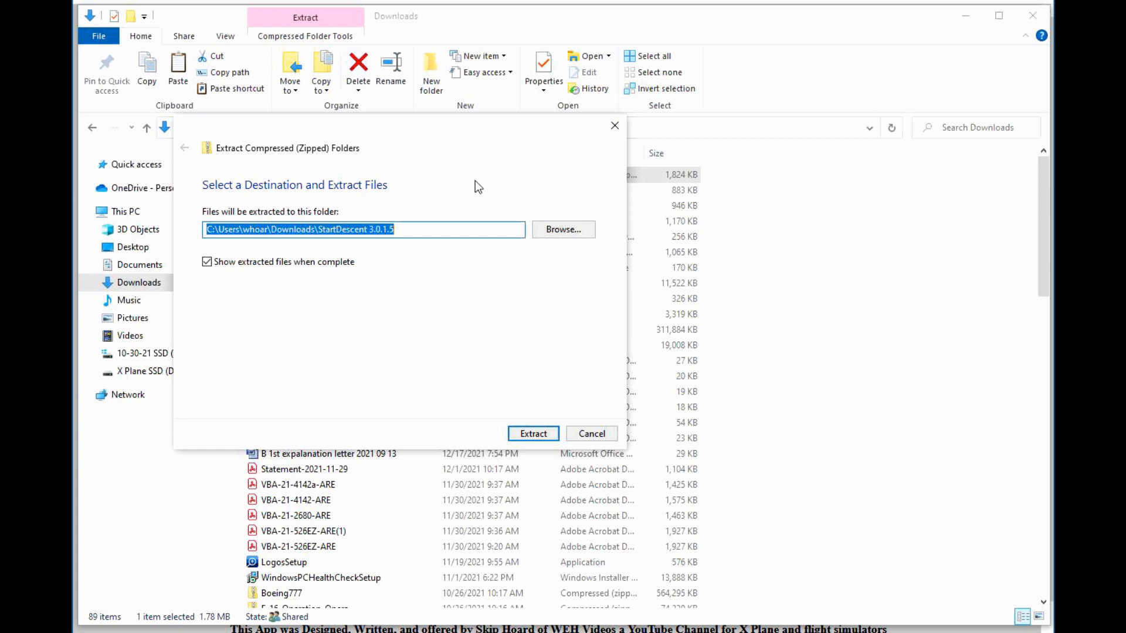
{"action": "mouse_move", "coordinate": [550, 275]}
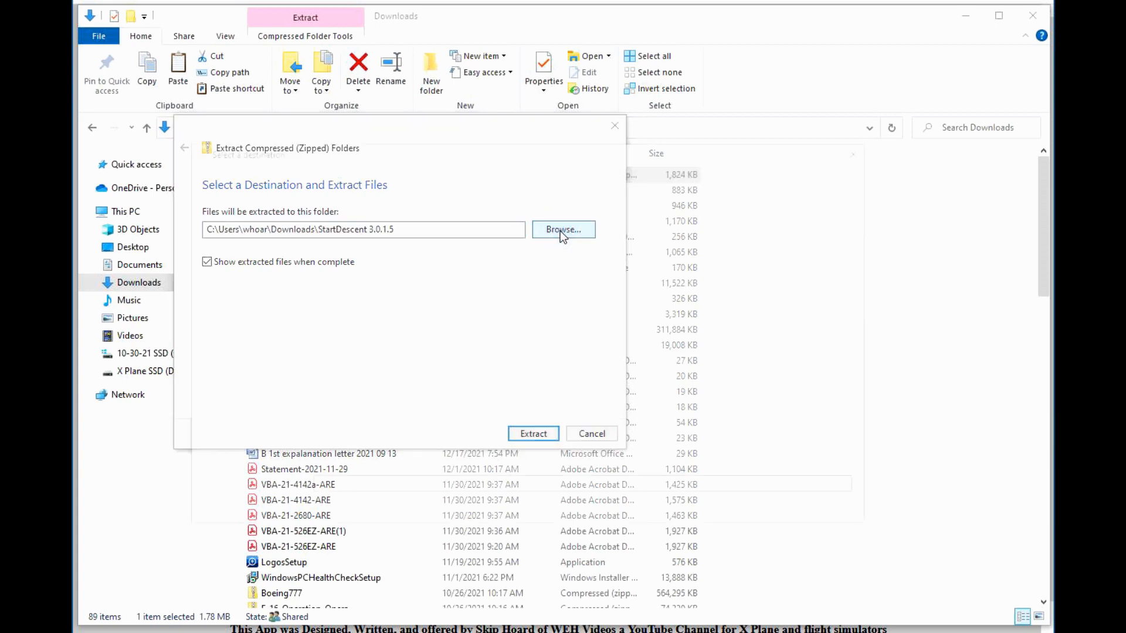
{"action": "left_click", "coordinate": [563, 229]}
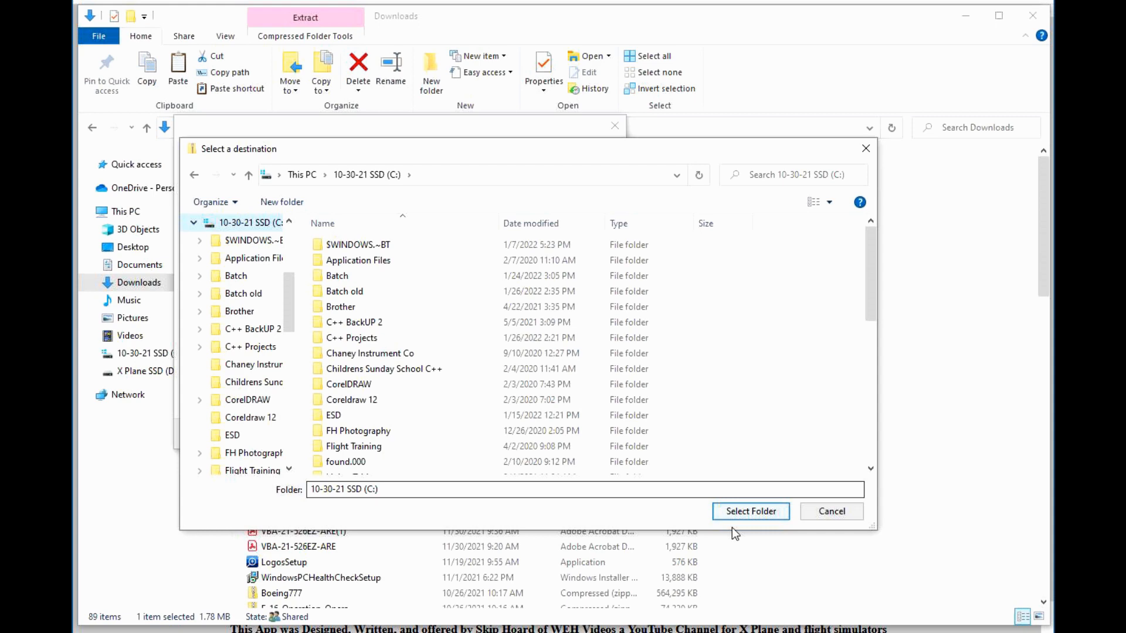
{"action": "left_click", "coordinate": [750, 512]}
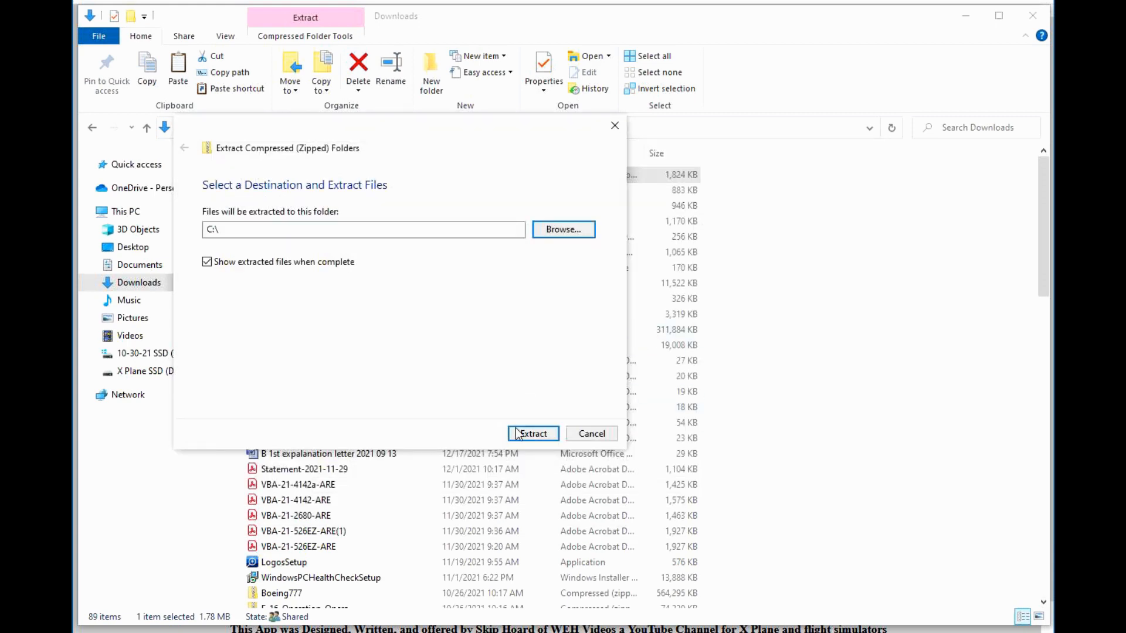
{"action": "left_click", "coordinate": [533, 433]}
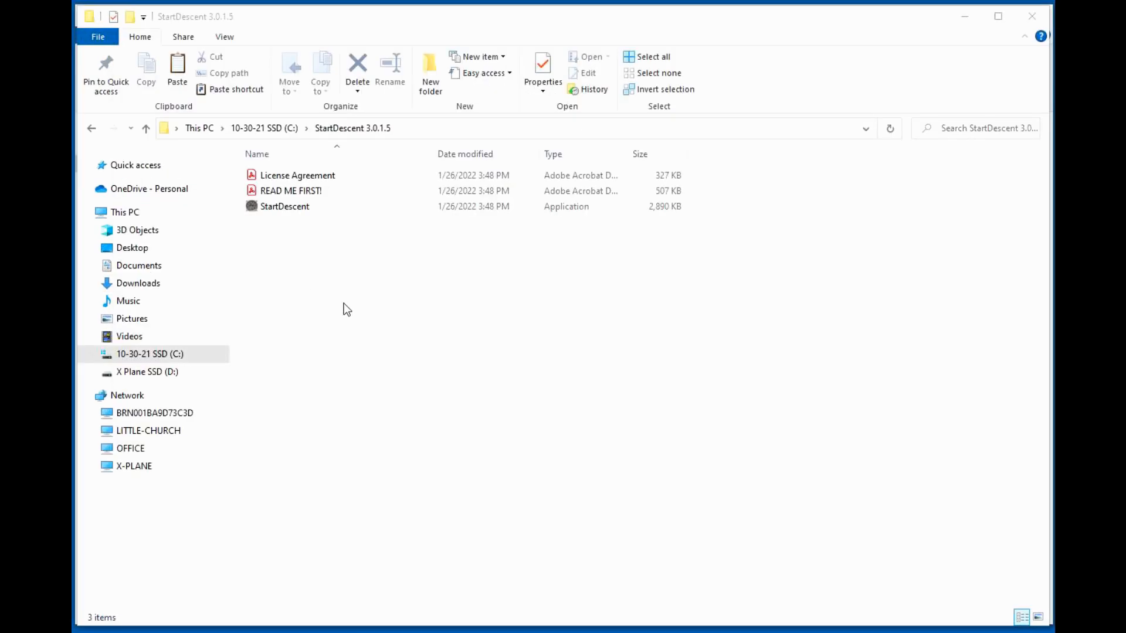
{"action": "mouse_move", "coordinate": [291, 141]}
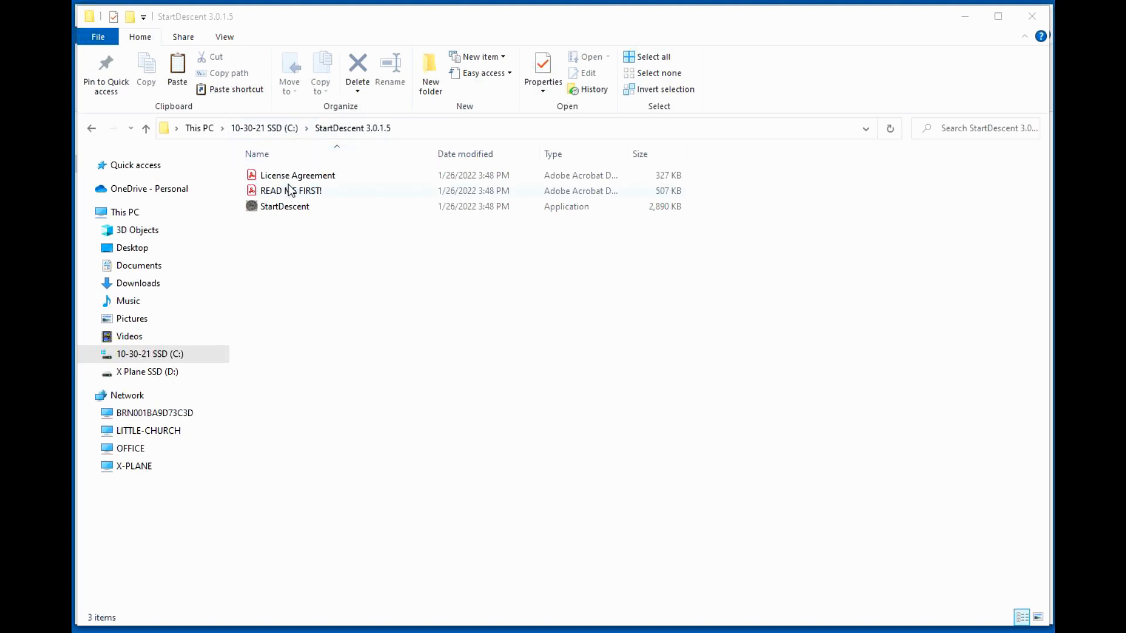
Launch StartDescent.exe and bypass SmartScreen with More info and Run anyway
{"action": "left_click", "coordinate": [291, 190]}
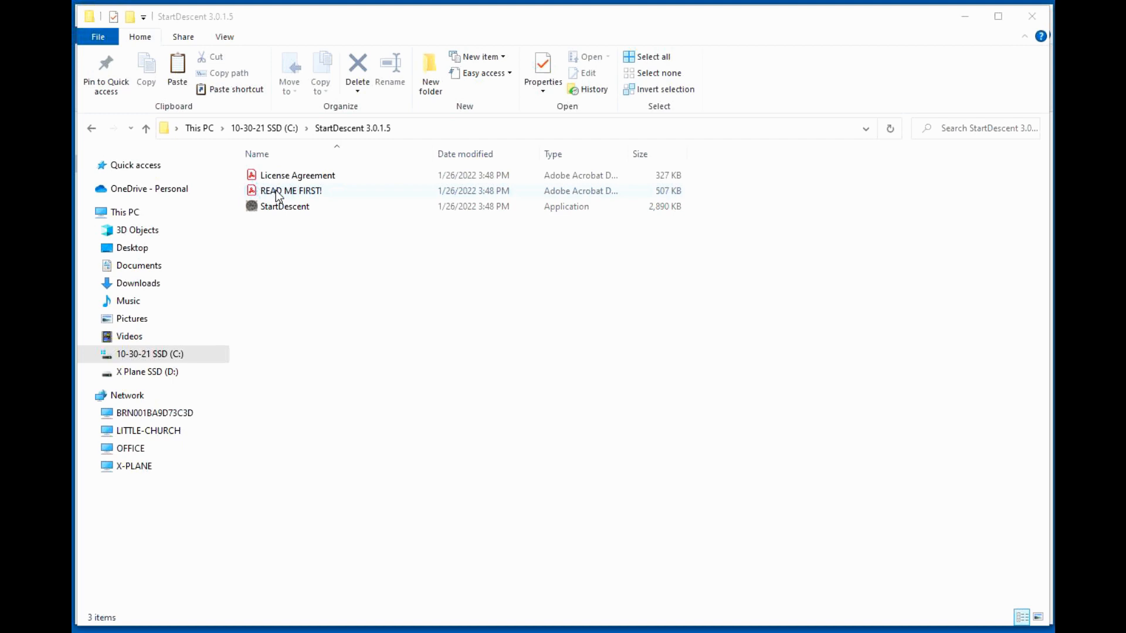
{"action": "mouse_move", "coordinate": [302, 199]}
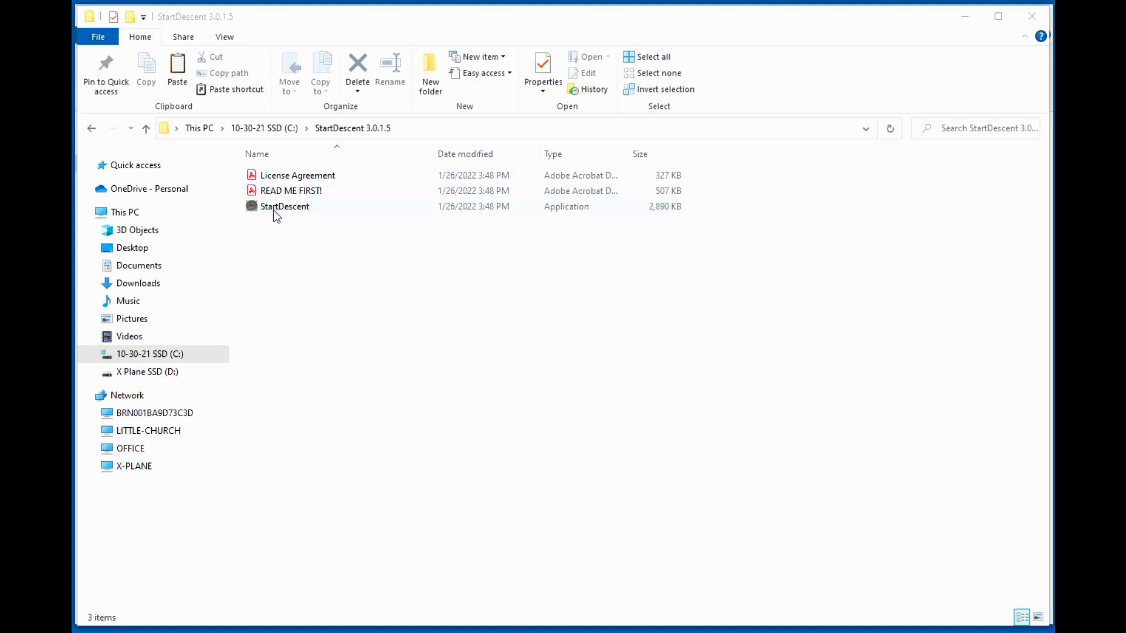
{"action": "left_click", "coordinate": [284, 208]}
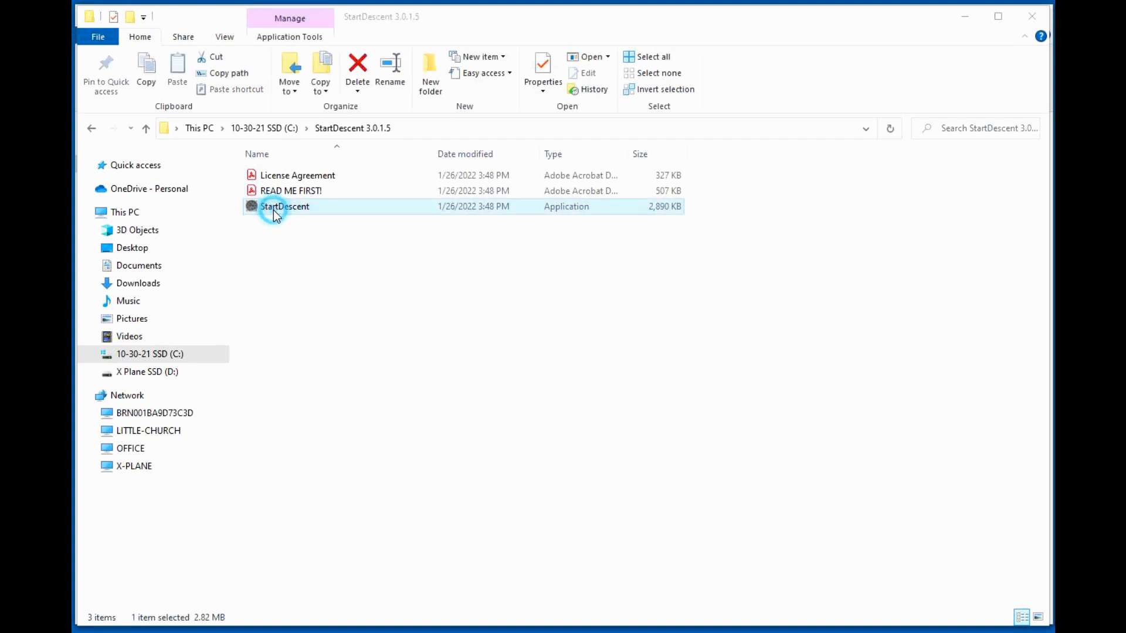
{"action": "double_click", "coordinate": [285, 206]}
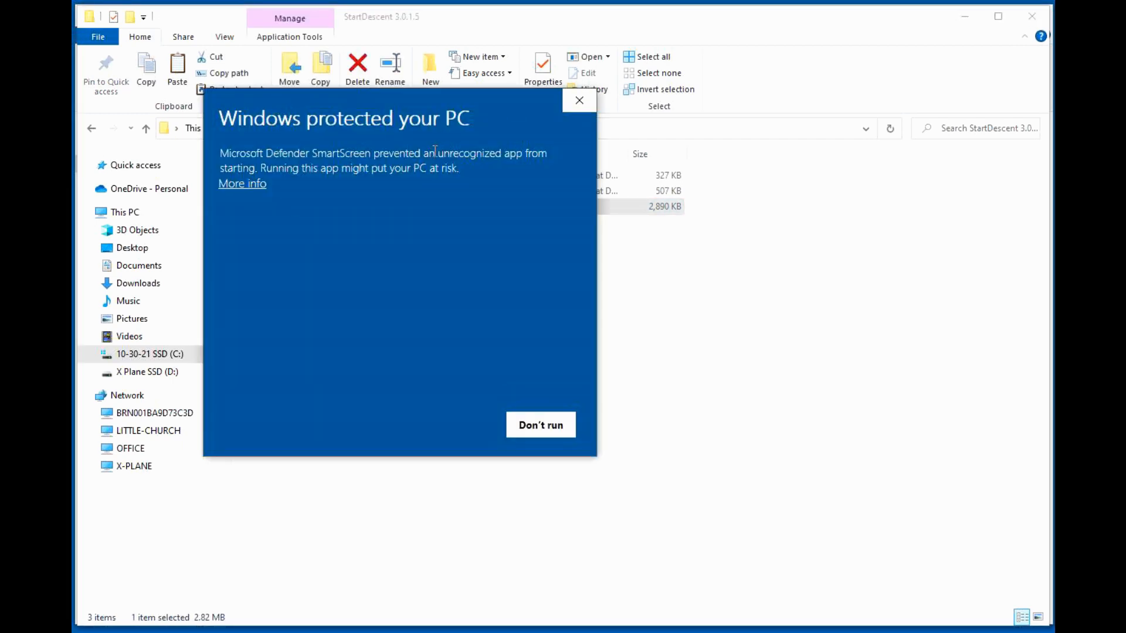
{"action": "left_click", "coordinate": [243, 183]}
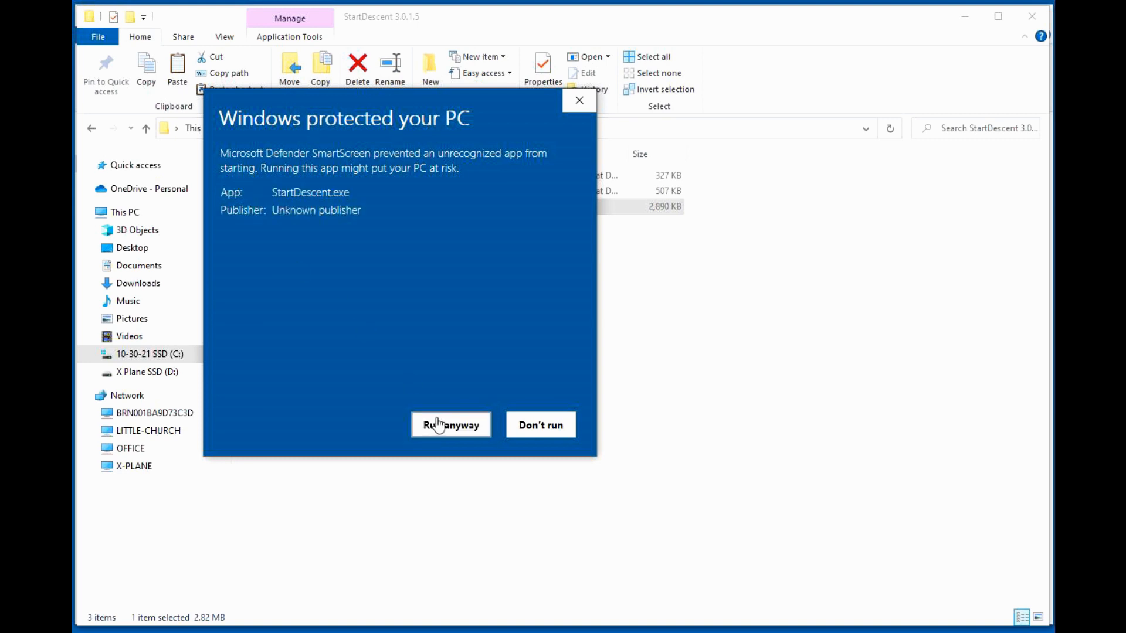
{"action": "left_click", "coordinate": [450, 424]}
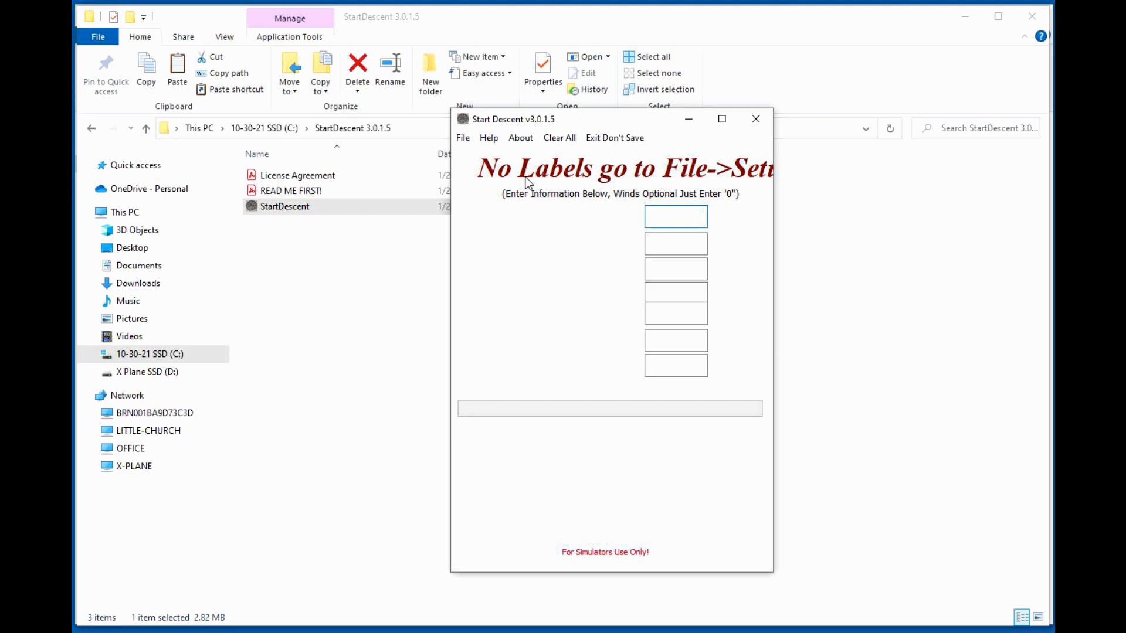
In File > Set Up, create the default labels, write them to disk, and exit
{"action": "left_click", "coordinate": [463, 138]}
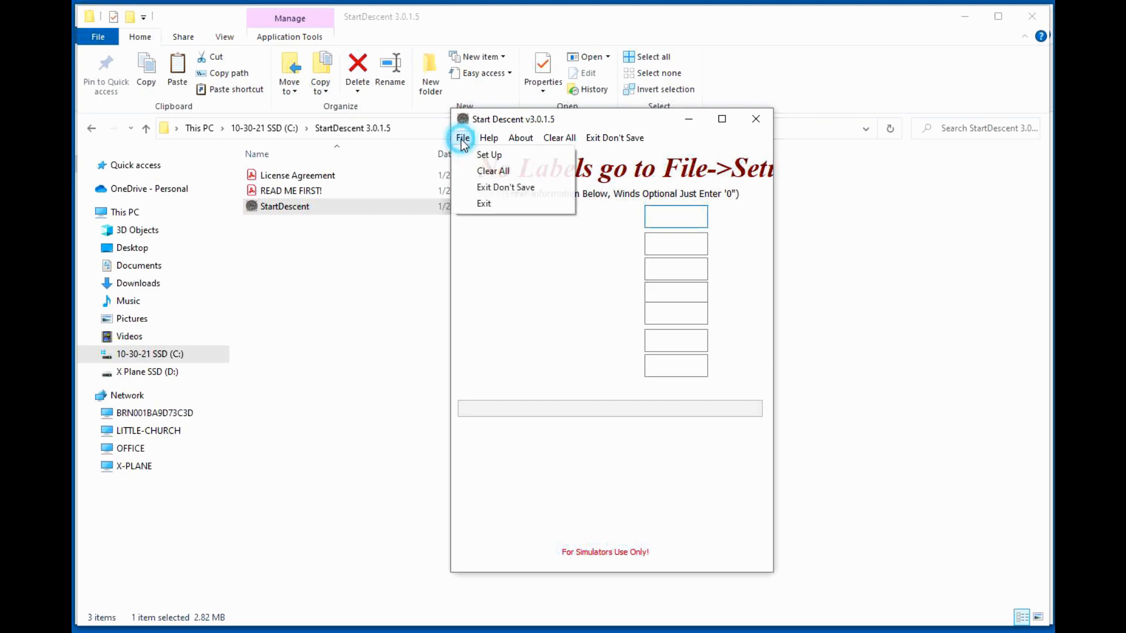
{"action": "left_click", "coordinate": [489, 154]}
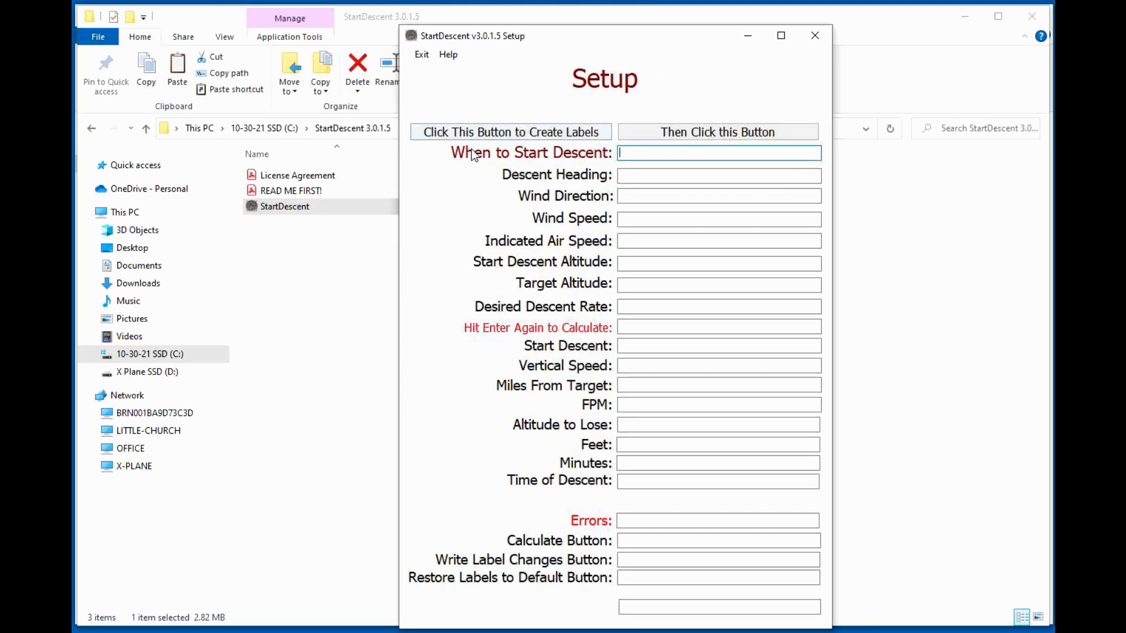
{"action": "left_click", "coordinate": [511, 131]}
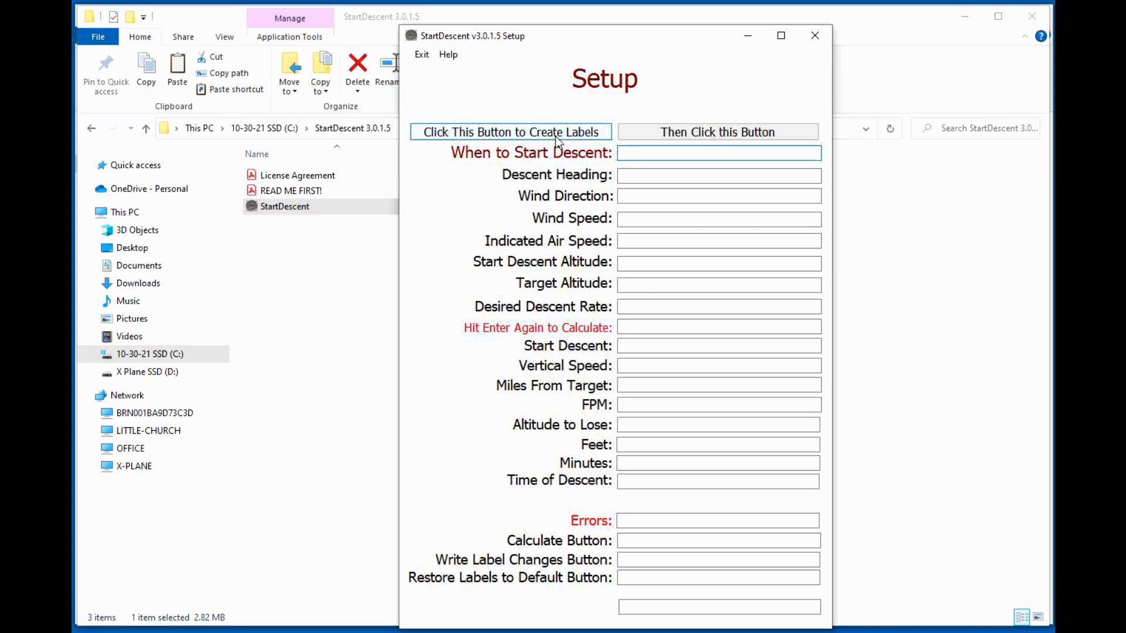
{"action": "left_click", "coordinate": [508, 132]}
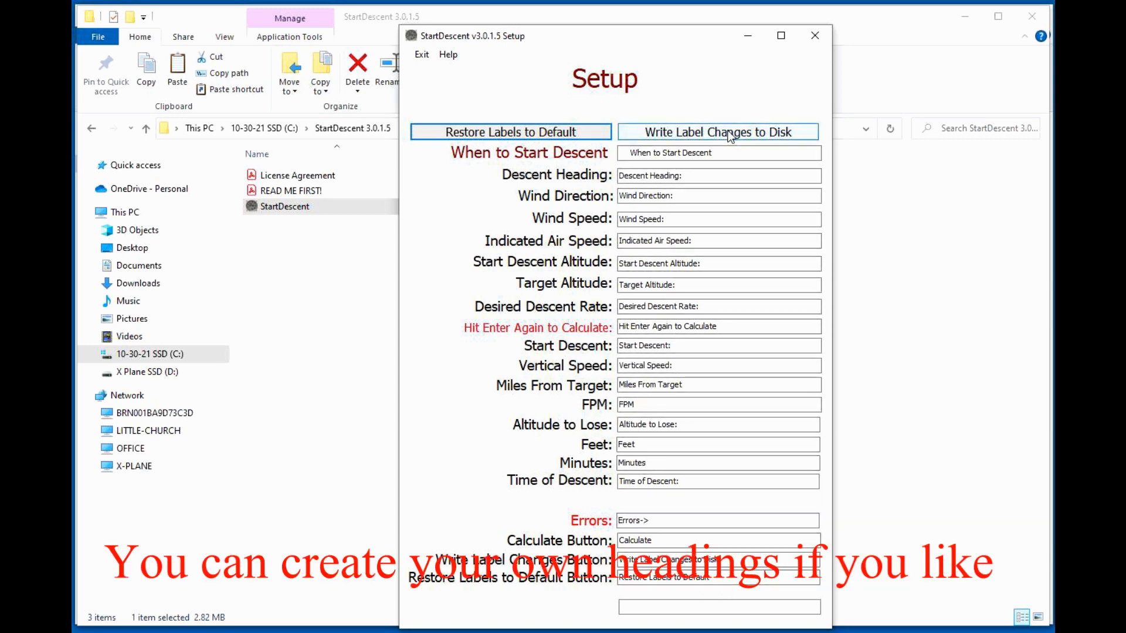
{"action": "left_click", "coordinate": [717, 132]}
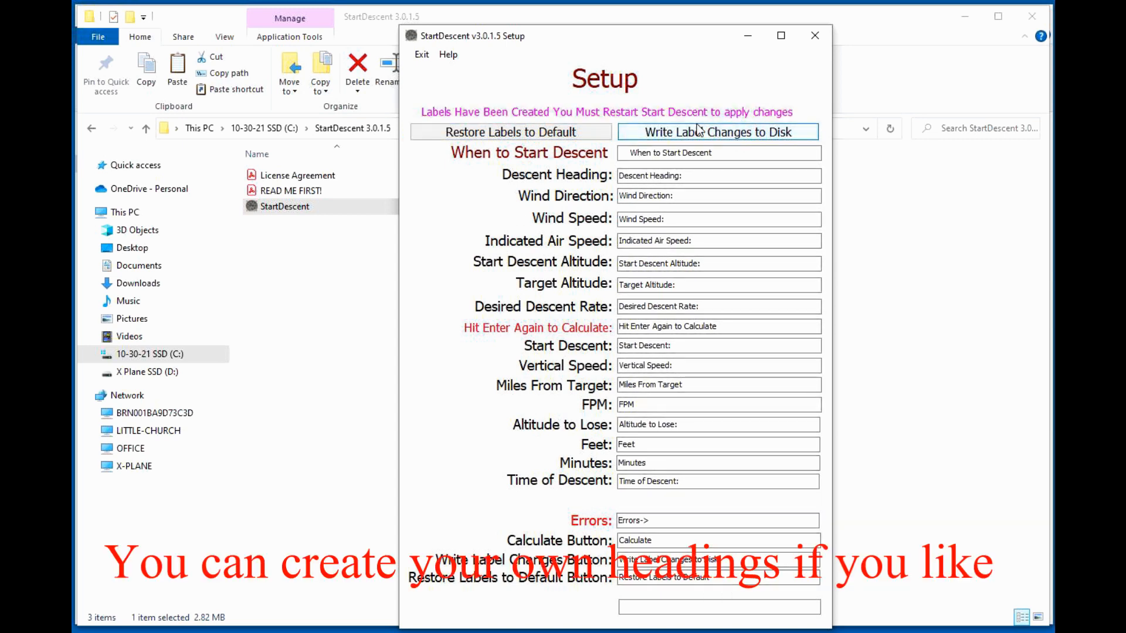
{"action": "left_click", "coordinate": [717, 132]}
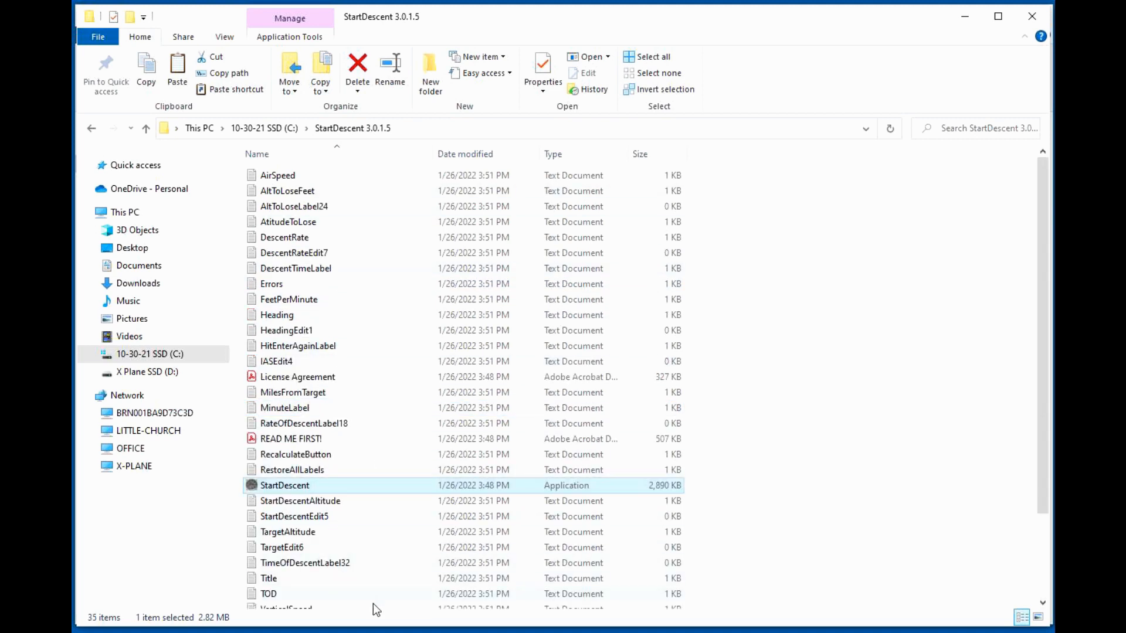
{"action": "mouse_move", "coordinate": [293, 495]}
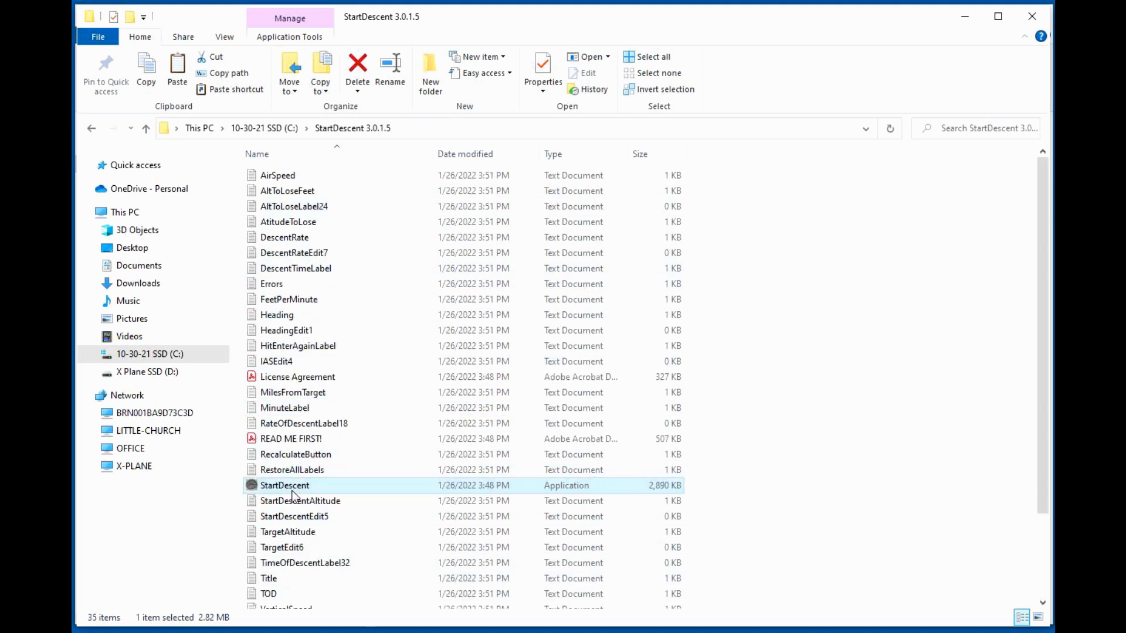
Relaunch StartDescent from the StartDescent 3.0.1.5 folder
{"action": "double_click", "coordinate": [284, 486]}
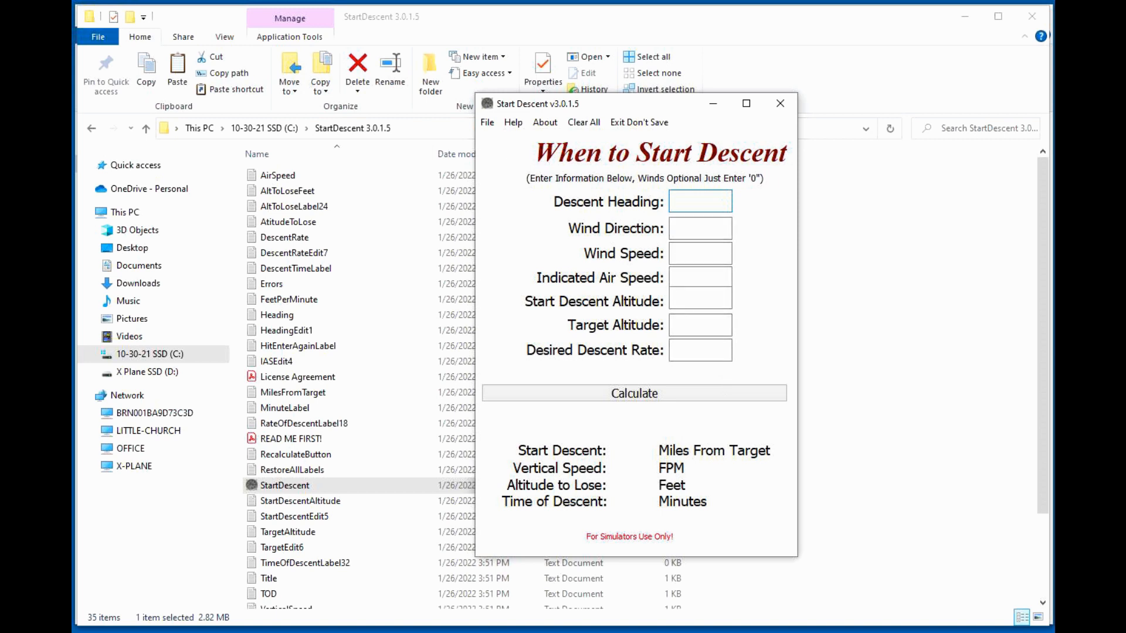
Enter descent rate 500 and accept the license agreement
{"action": "type", "text": "500"}
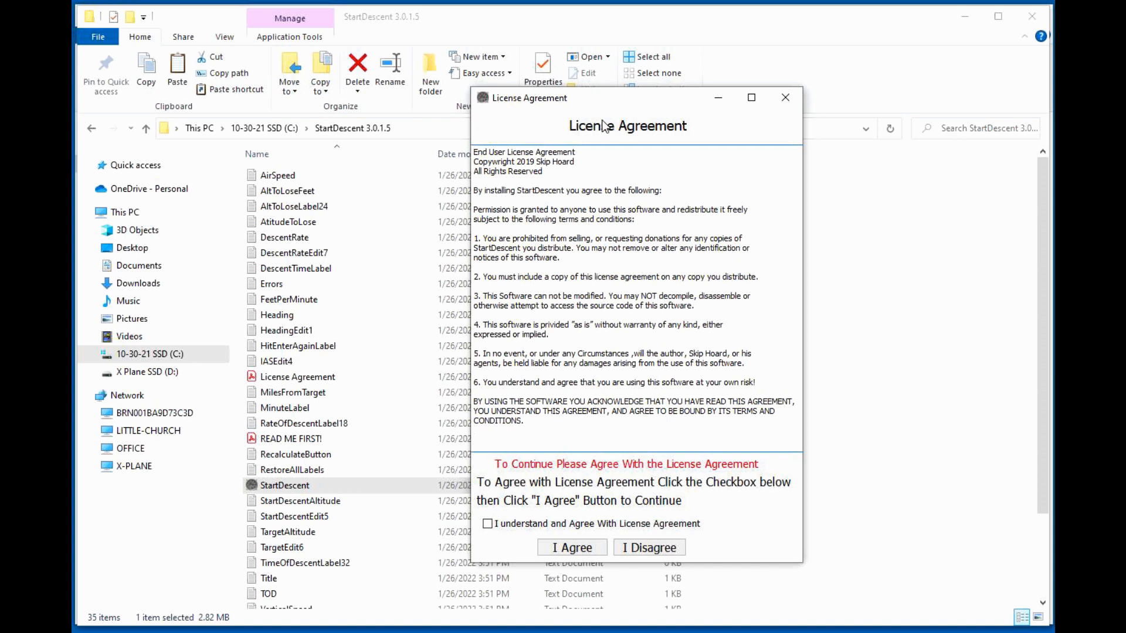
{"action": "mouse_move", "coordinate": [479, 470]}
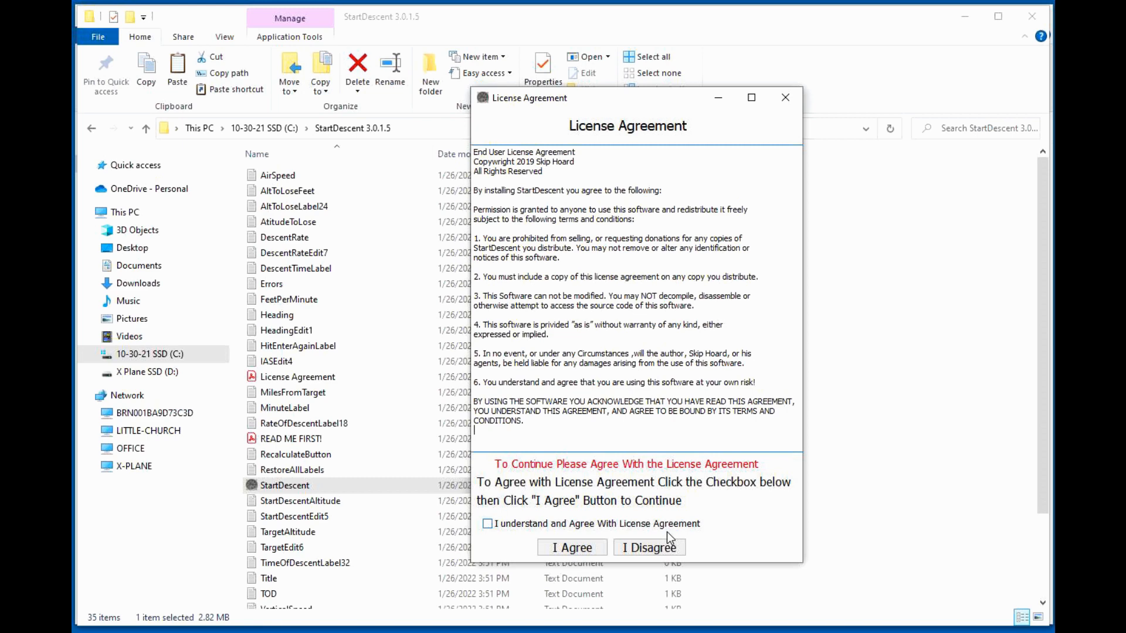
{"action": "left_click", "coordinate": [487, 523]}
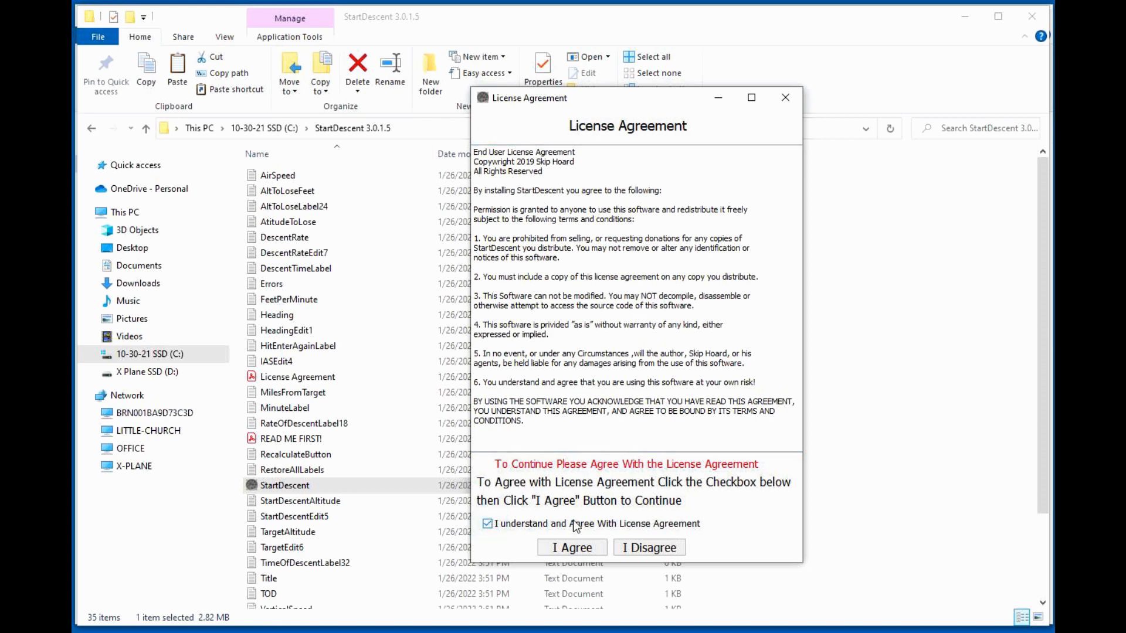
{"action": "left_click", "coordinate": [570, 547]}
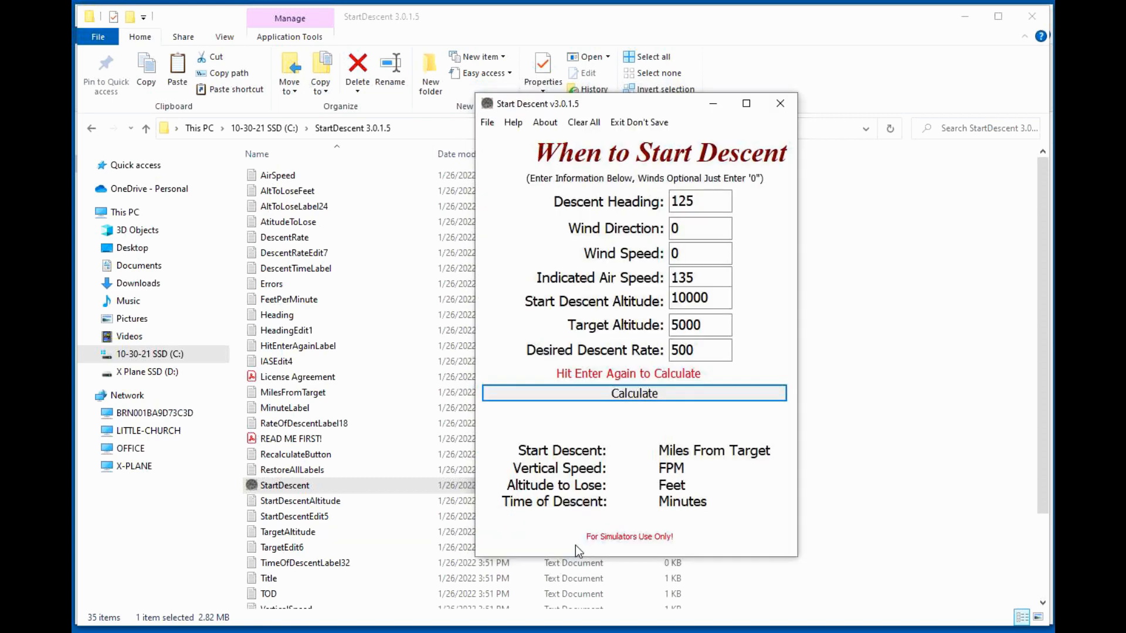
Calculate the descent: start 27.00 miles out, 5,000 feet over 10.00 minutes
{"action": "left_click", "coordinate": [633, 393]}
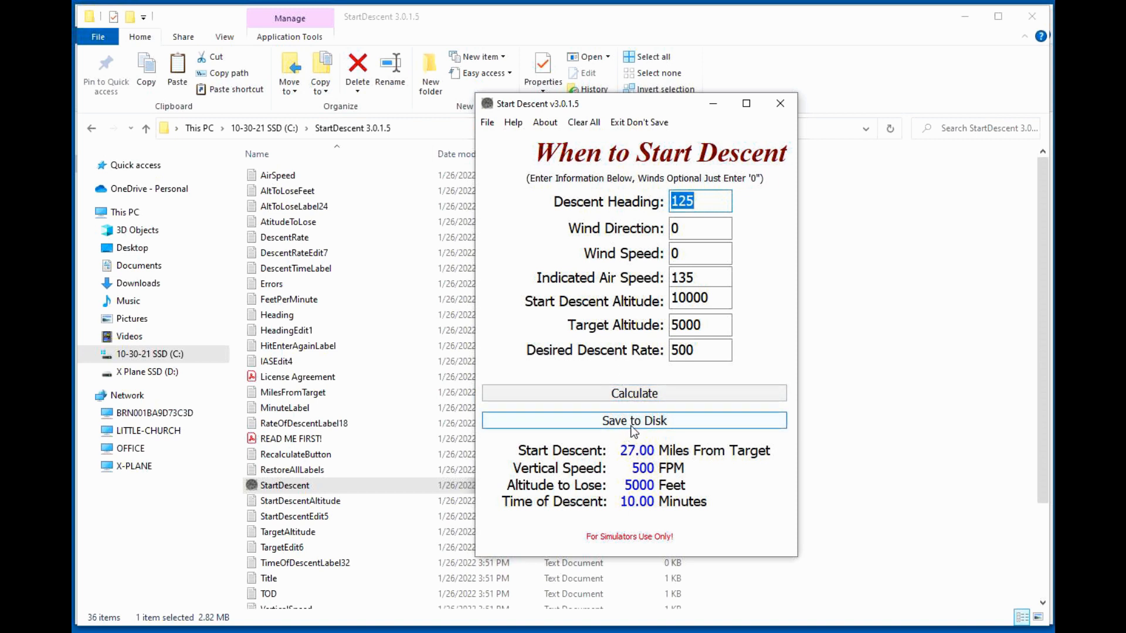
{"action": "mouse_move", "coordinate": [634, 429]}
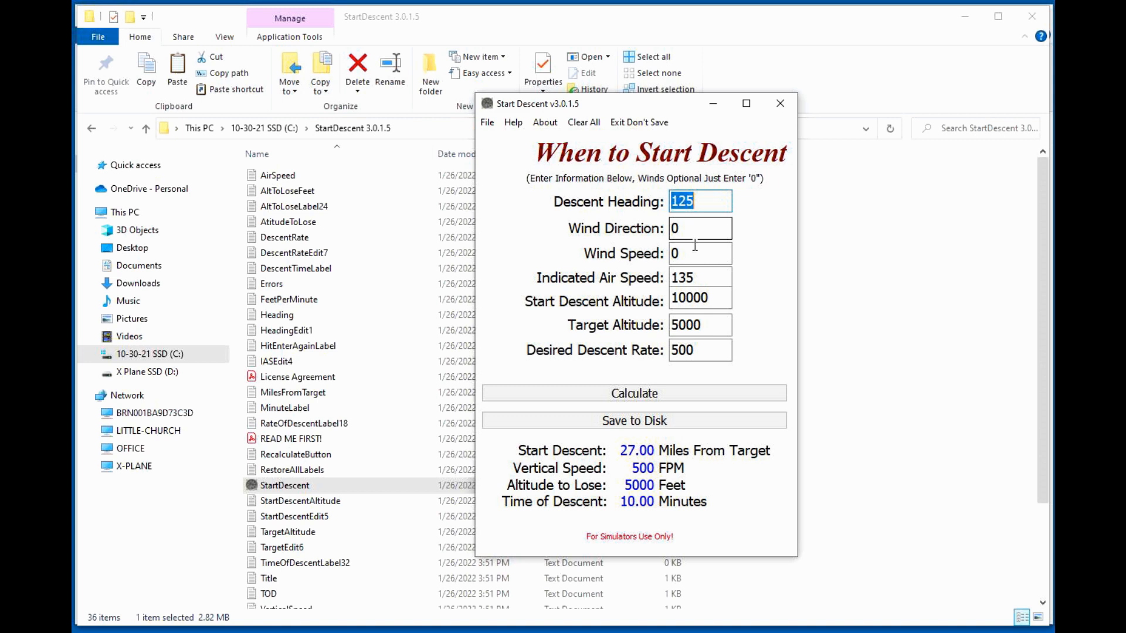
{"action": "left_click", "coordinate": [700, 253]}
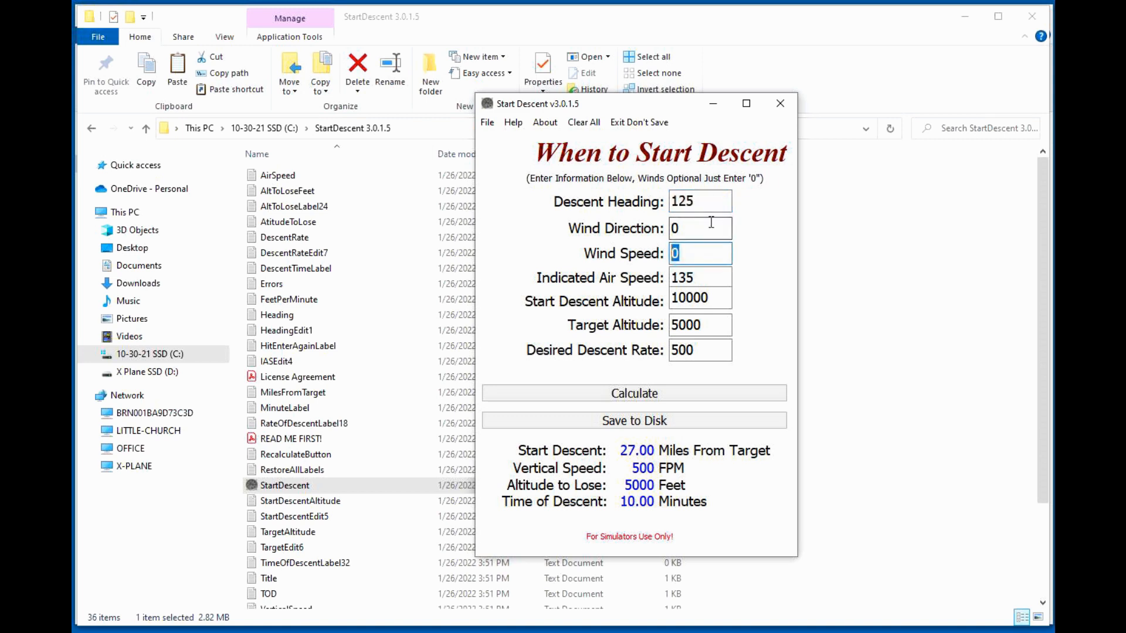
{"action": "left_click", "coordinate": [700, 228]}
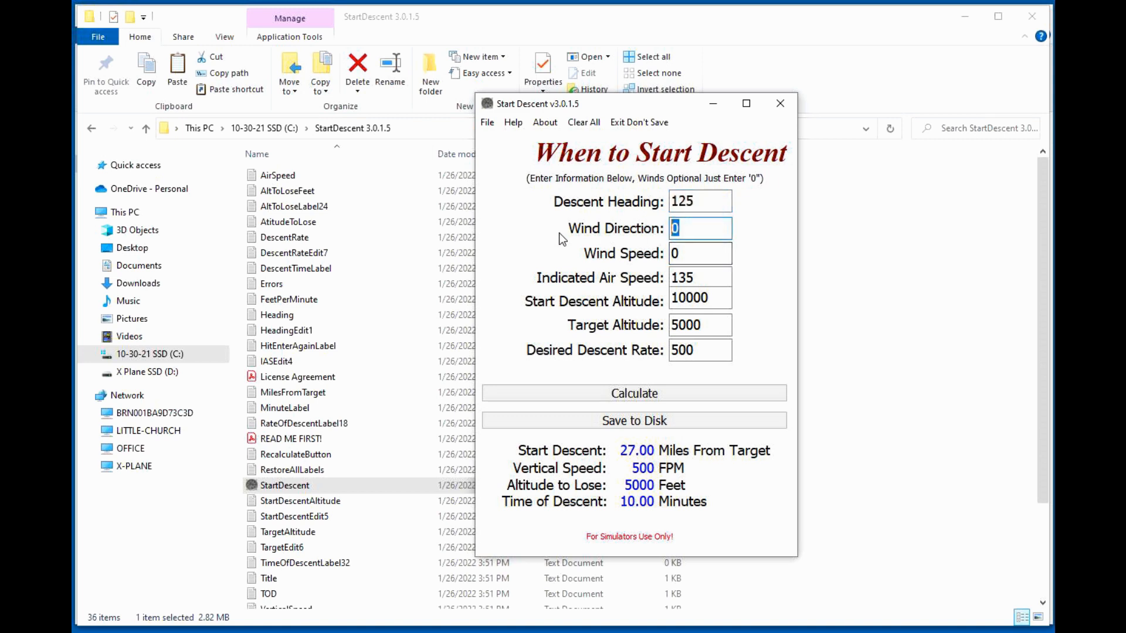
{"action": "mouse_move", "coordinate": [743, 286]}
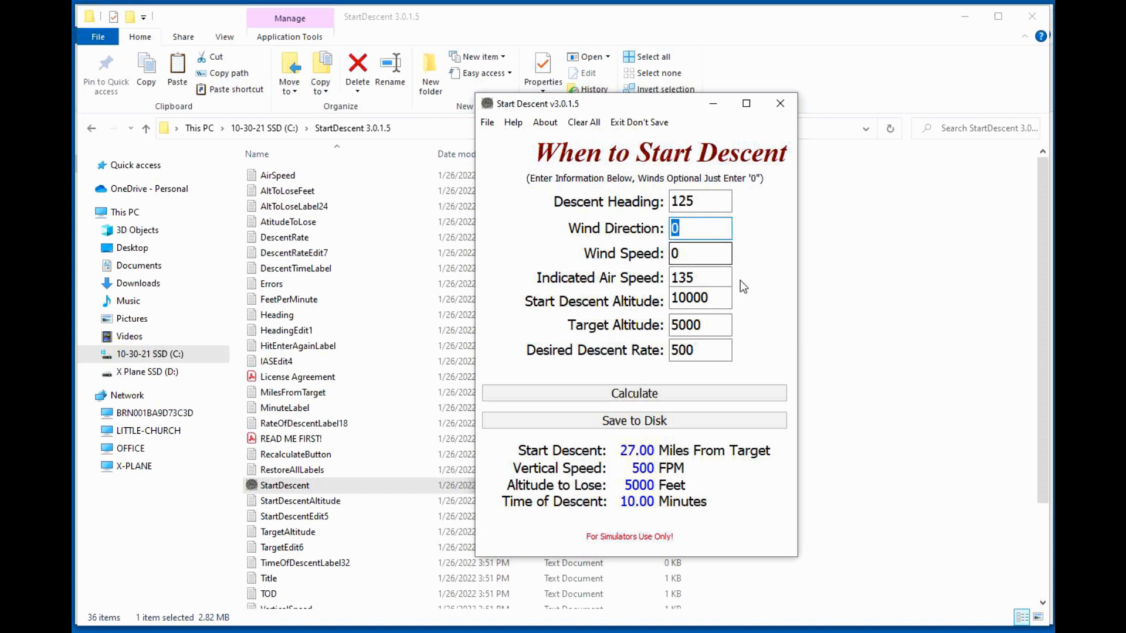
{"action": "mouse_move", "coordinate": [702, 278]}
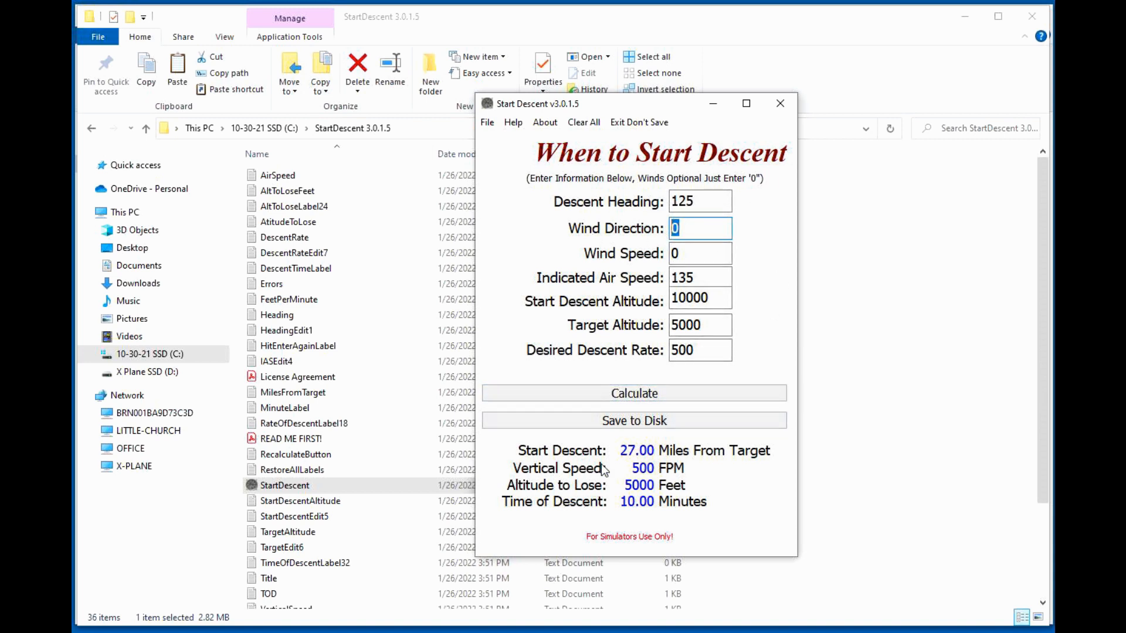
{"action": "mouse_move", "coordinate": [628, 461]}
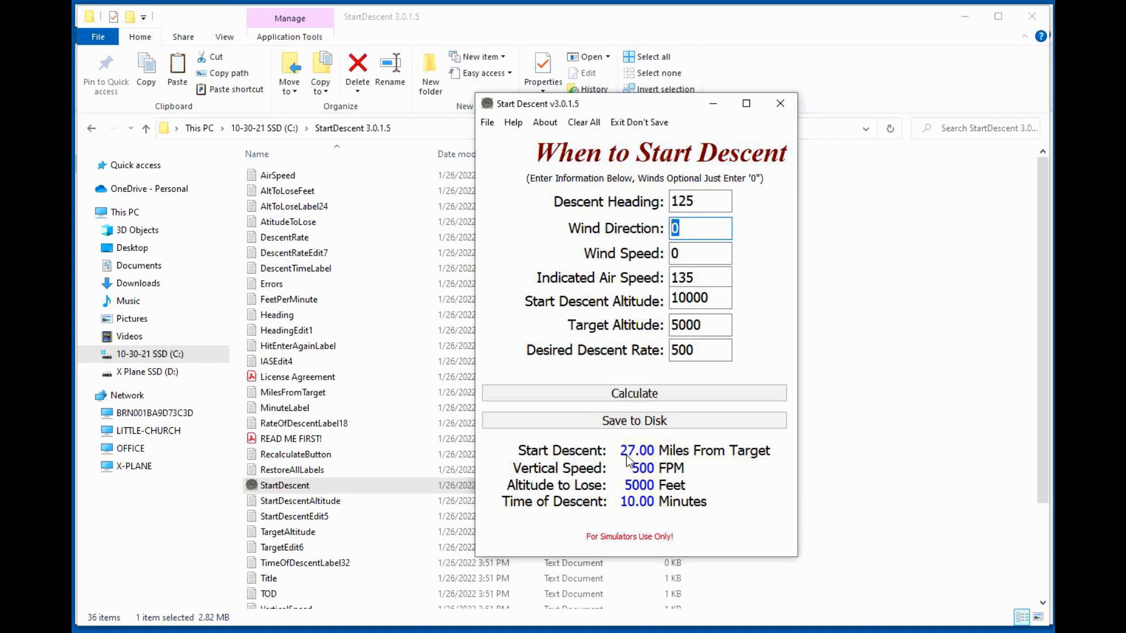
{"action": "mouse_move", "coordinate": [771, 462]}
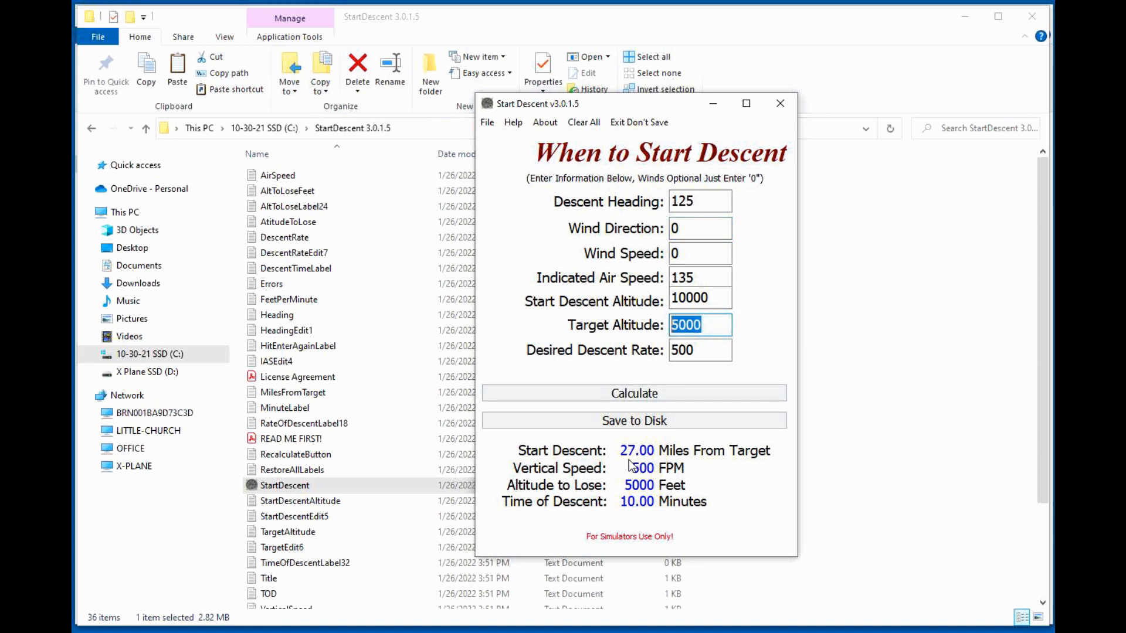
{"action": "mouse_move", "coordinate": [784, 471]}
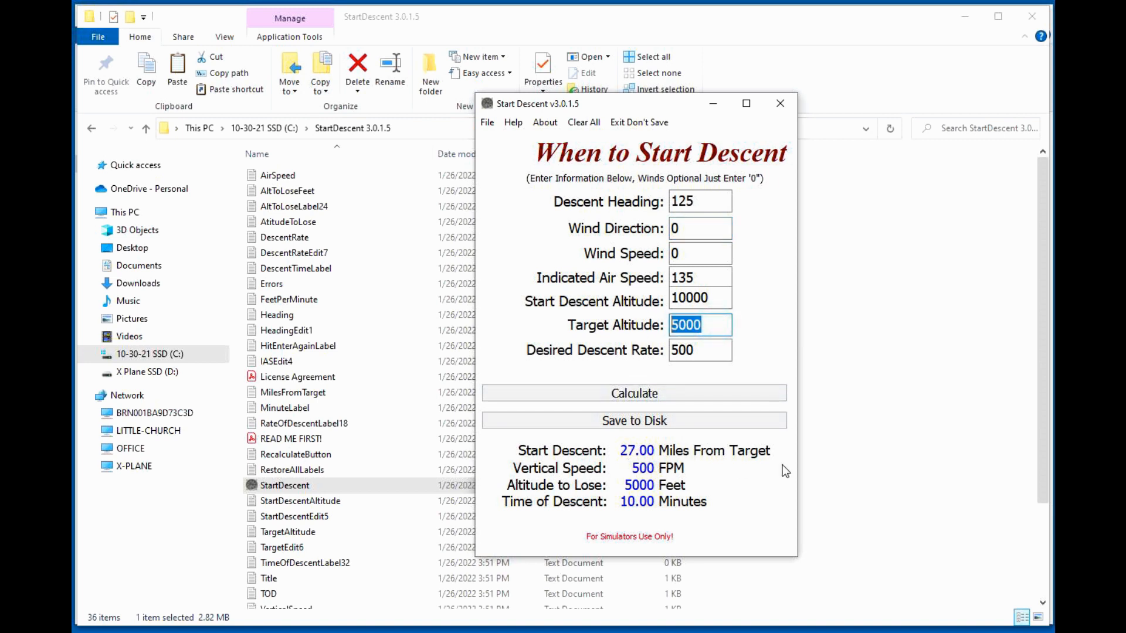
{"action": "mouse_move", "coordinate": [668, 482]}
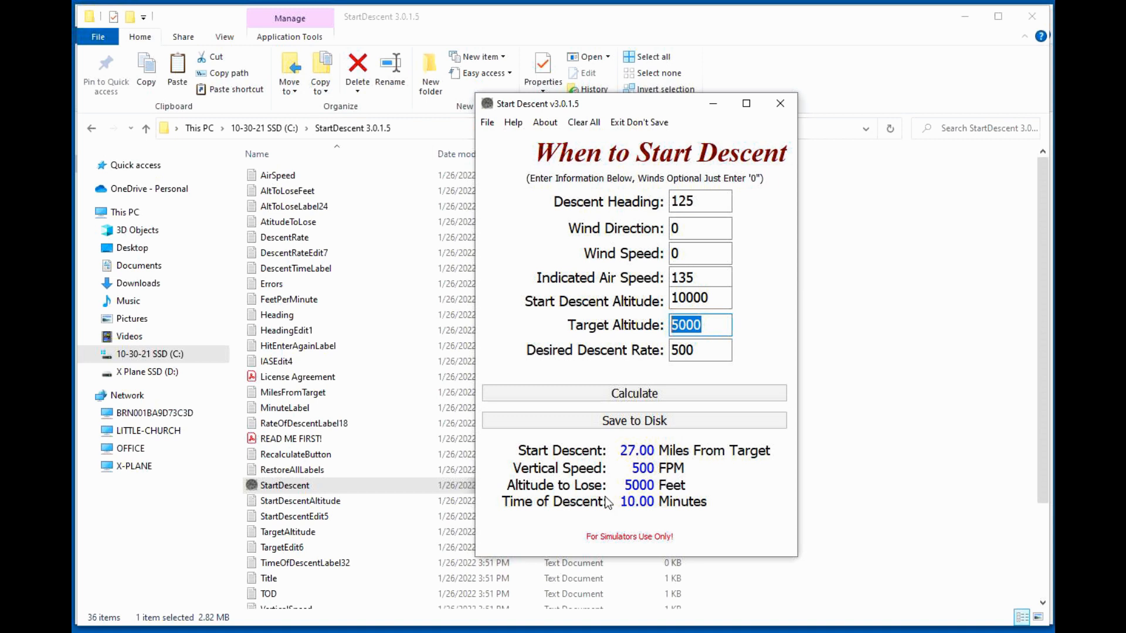
{"action": "mouse_move", "coordinate": [681, 516]}
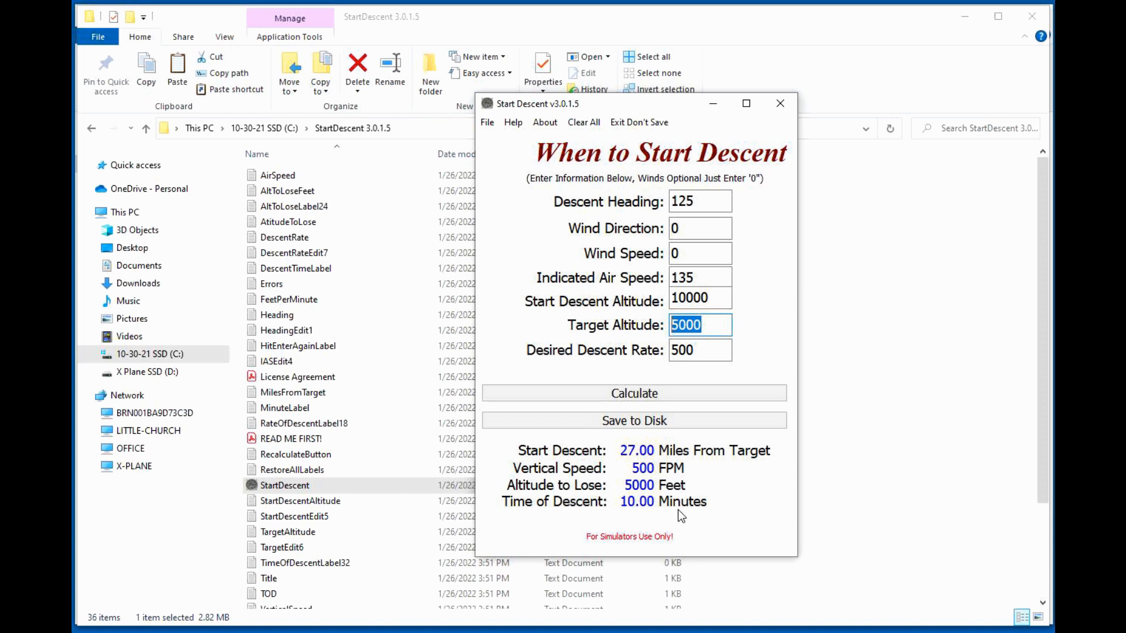
{"action": "mouse_move", "coordinate": [614, 135]}
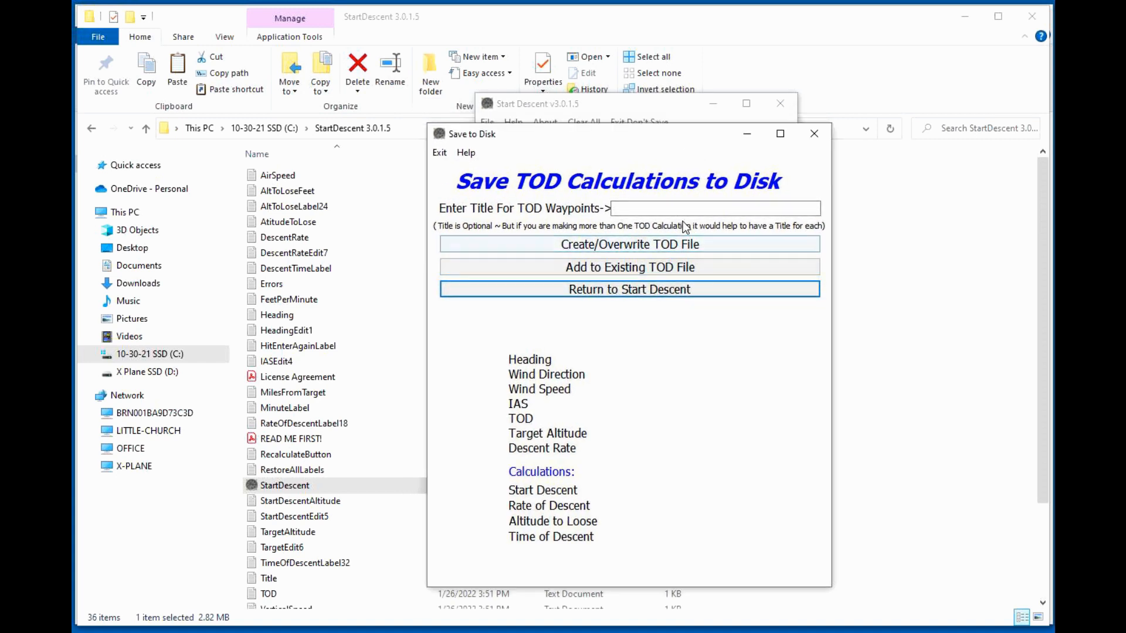
Save the calculation as 'wp 1' in TOD_Report, view it in Notepad, and return
{"action": "left_click", "coordinate": [714, 208]}
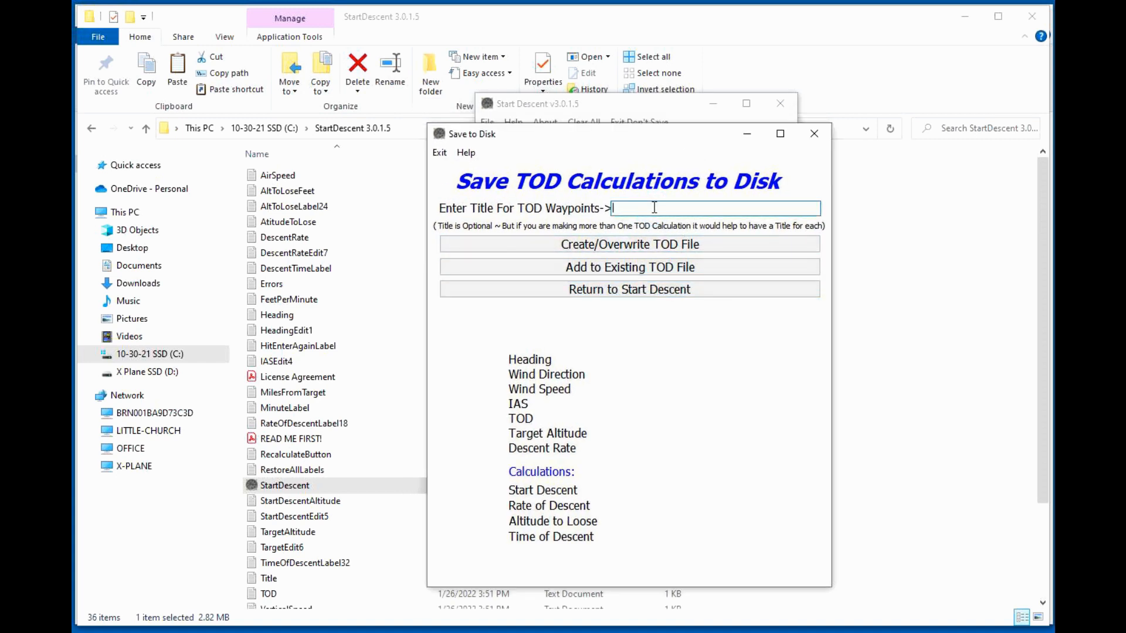
{"action": "type", "text": "wp 1"}
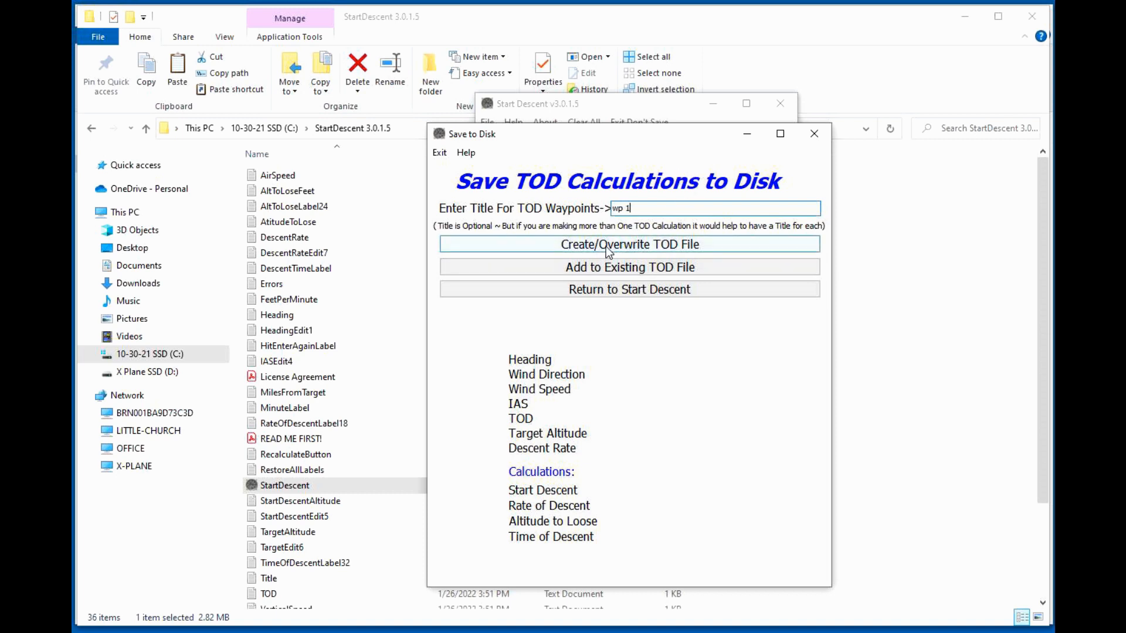
{"action": "left_click", "coordinate": [629, 244]}
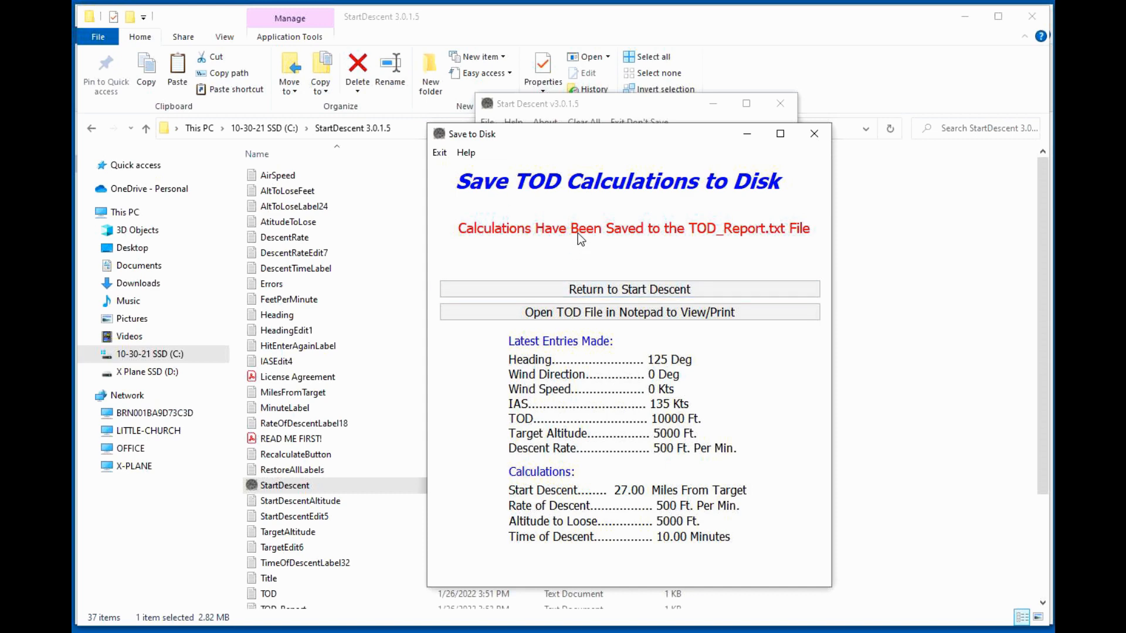
{"action": "left_click", "coordinate": [628, 312]}
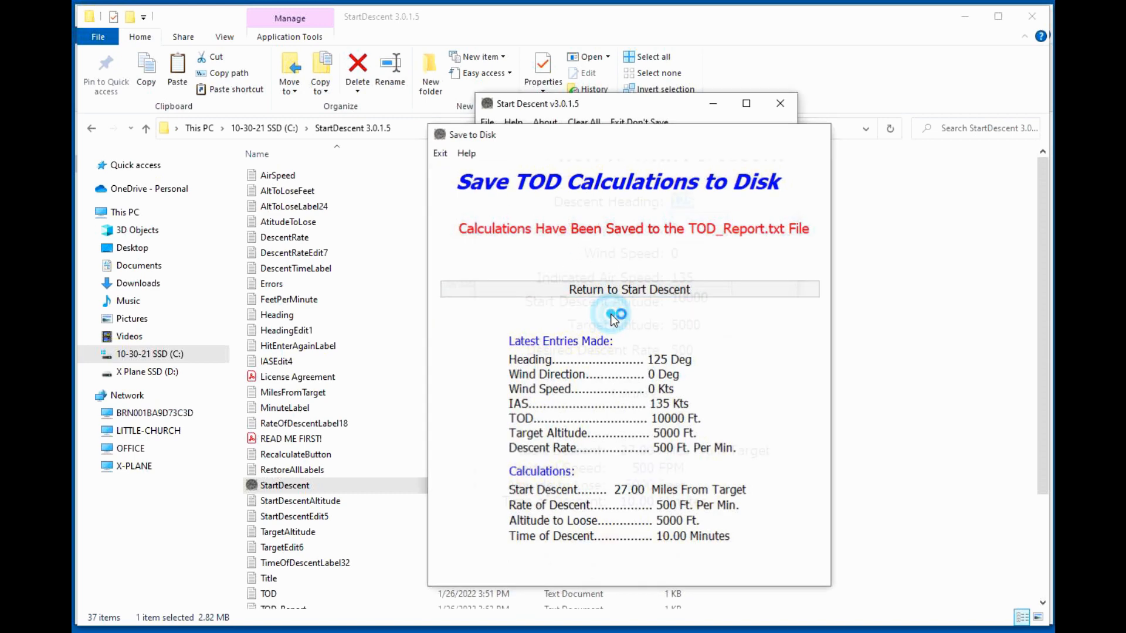
{"action": "left_click", "coordinate": [630, 289]}
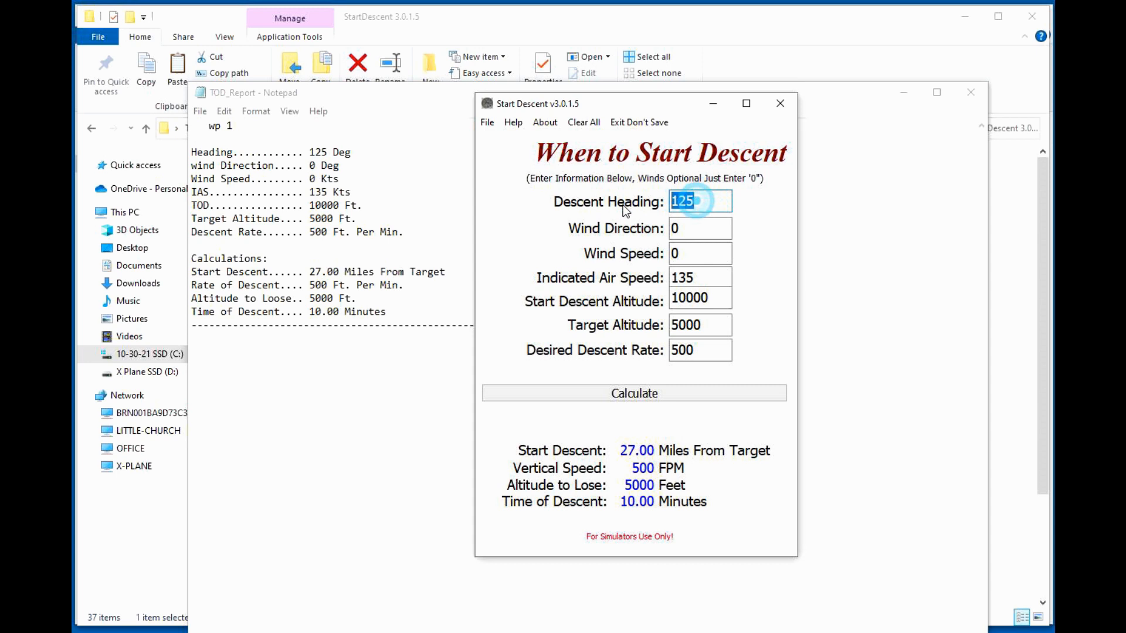
Recalculate with heading 300, append it to TOD_Report, and view the report in Notepad
{"action": "type", "text": "300"}
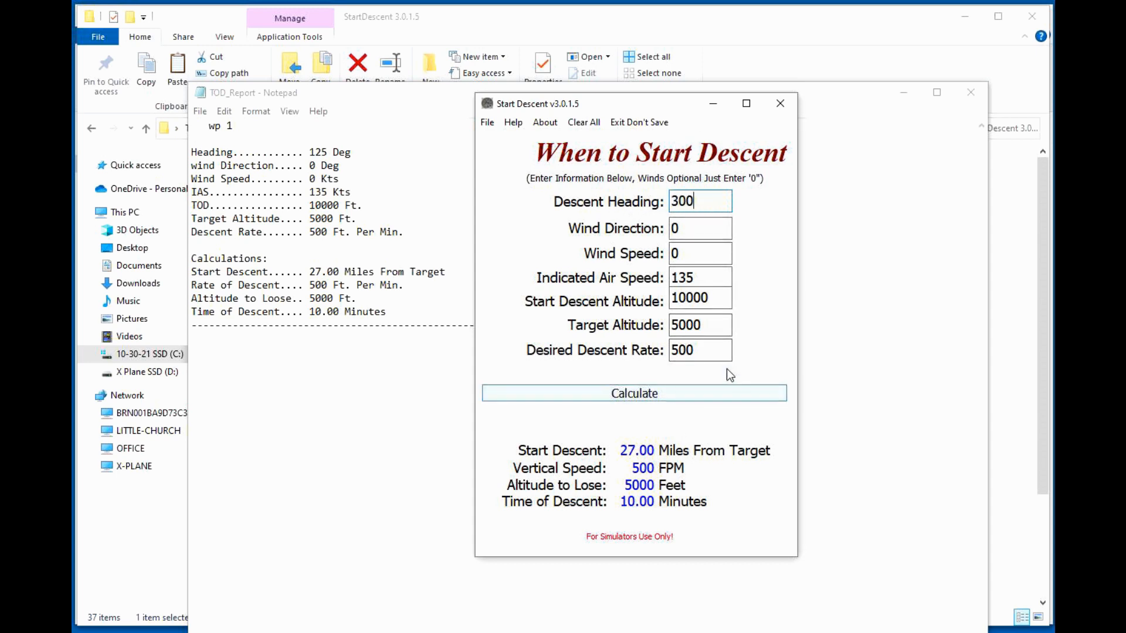
{"action": "left_click", "coordinate": [634, 393]}
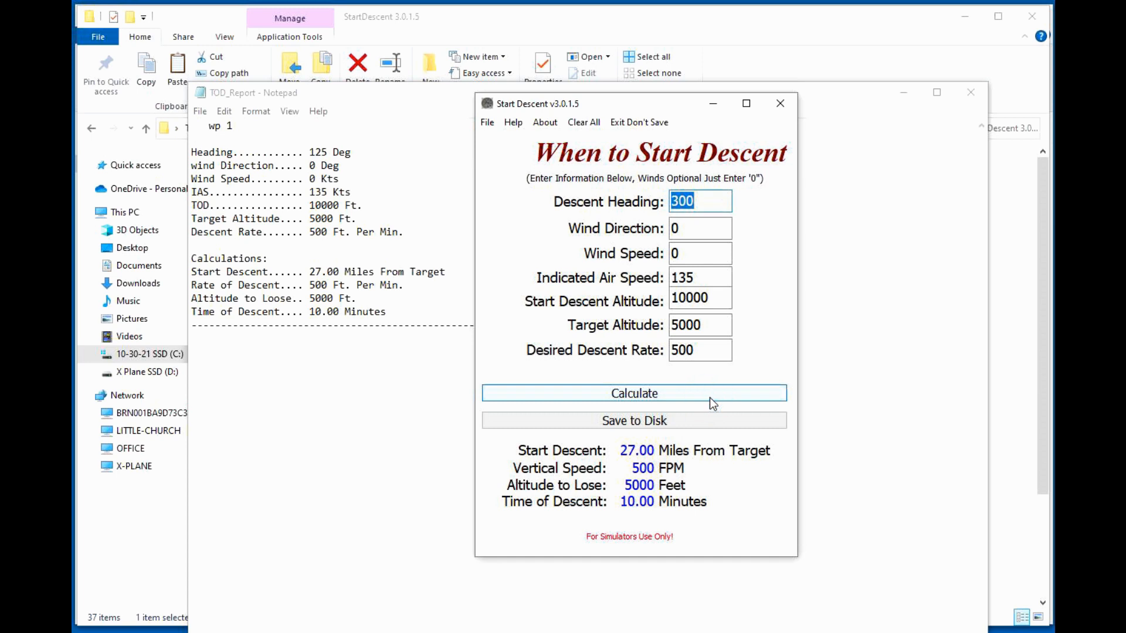
{"action": "left_click", "coordinate": [634, 422]}
{"action": "type", "text": "wp 2"}
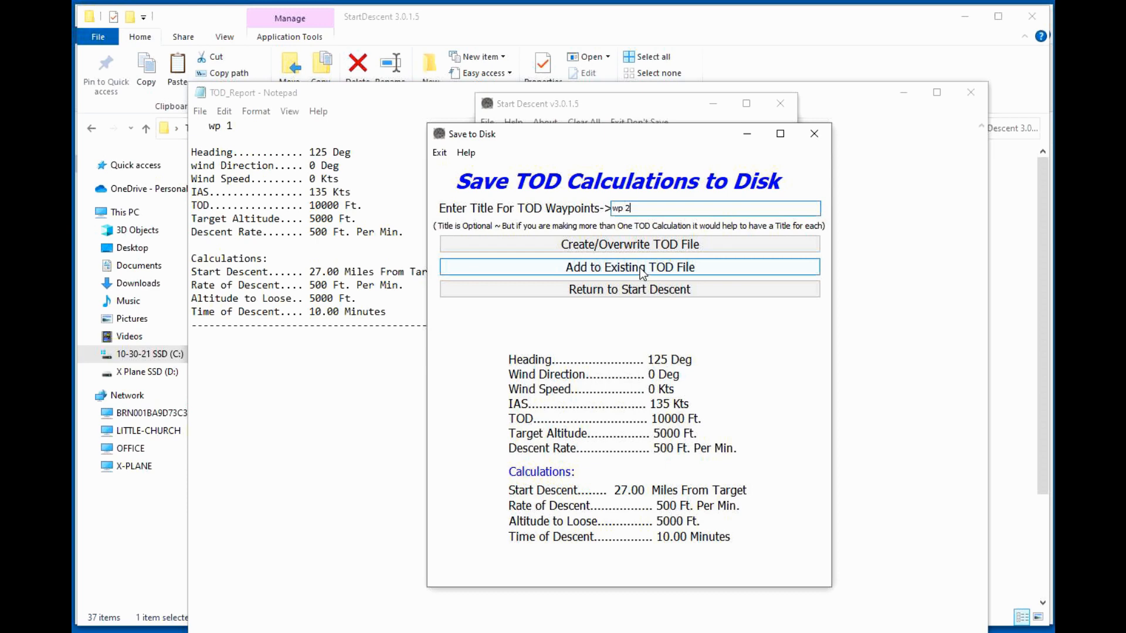
{"action": "left_click", "coordinate": [630, 267]}
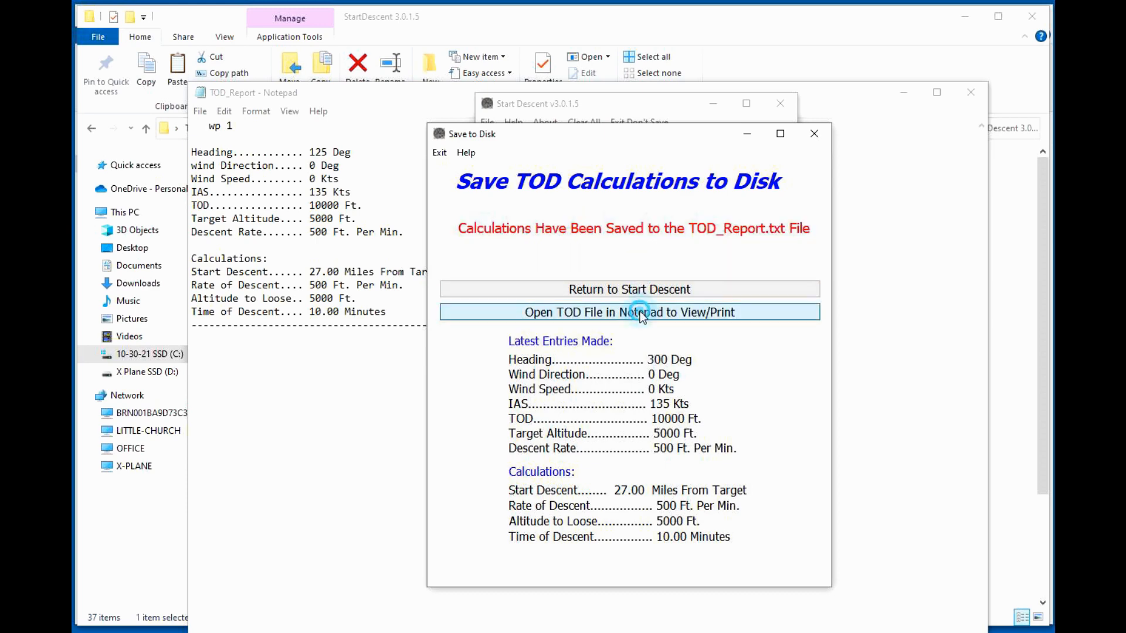
{"action": "left_click", "coordinate": [628, 312]}
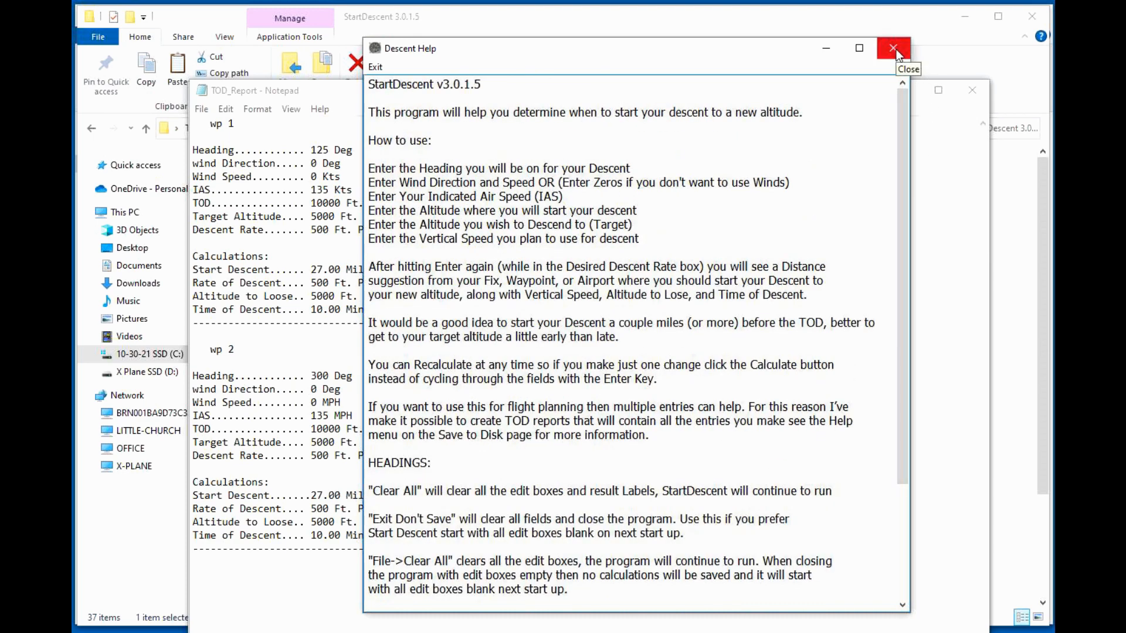
{"action": "left_click", "coordinate": [893, 48]}
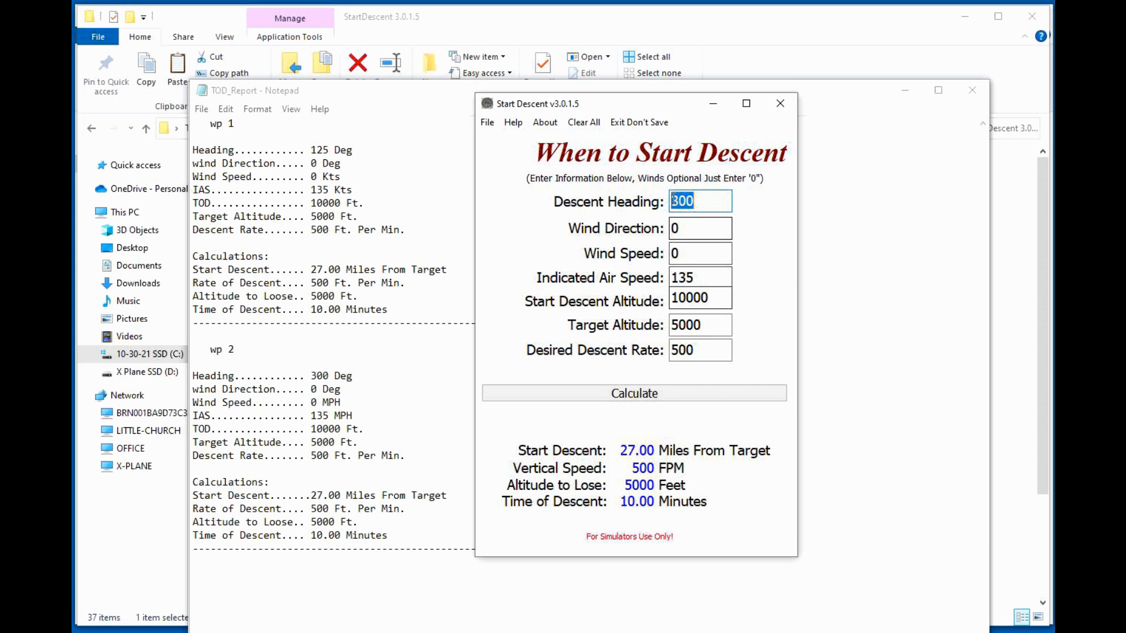
{"action": "mouse_move", "coordinate": [637, 131]}
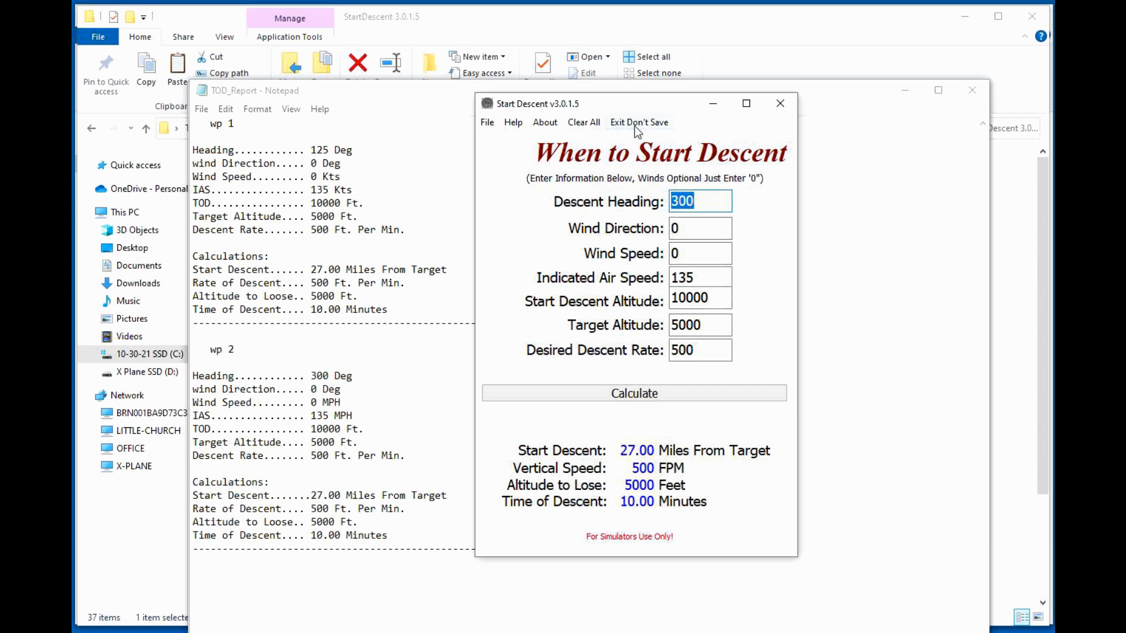
{"action": "mouse_move", "coordinate": [701, 372]}
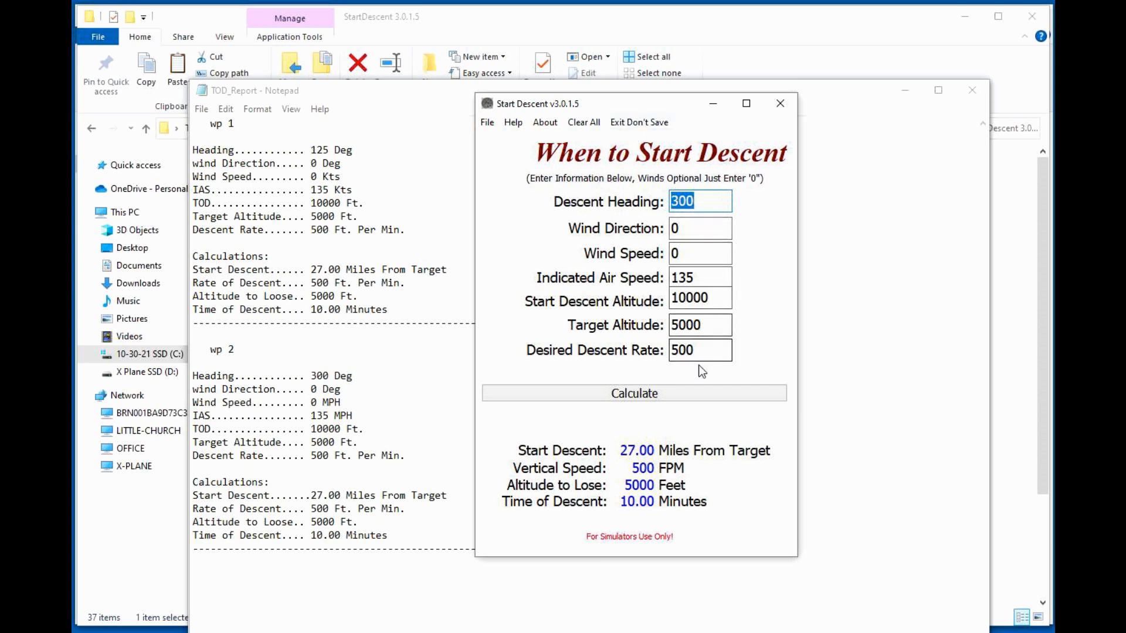
{"action": "mouse_move", "coordinate": [712, 201]}
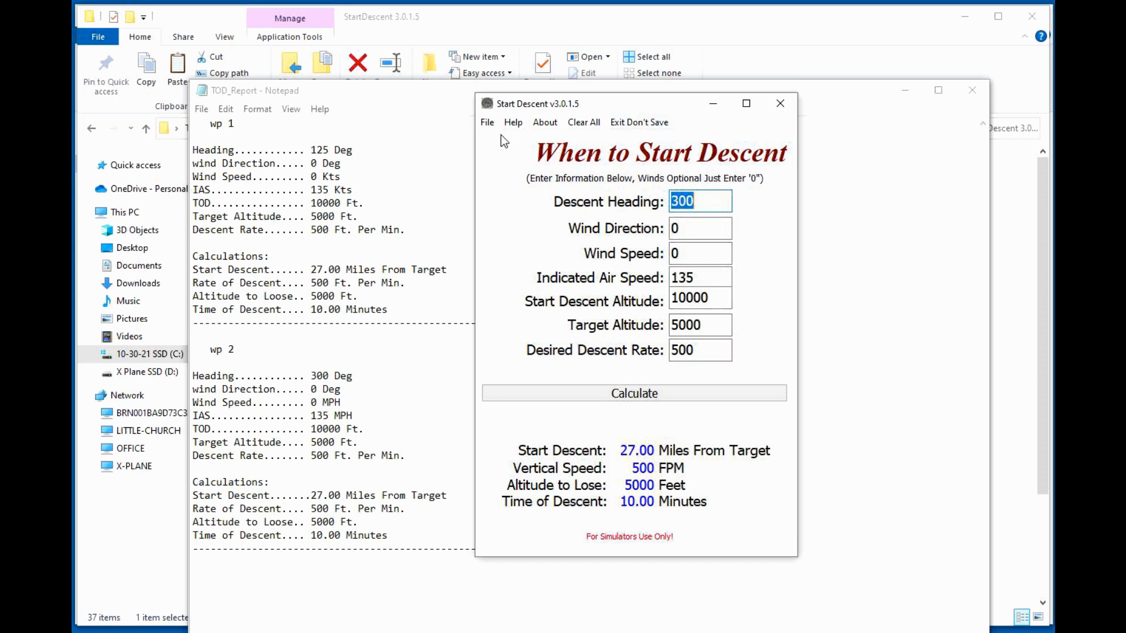
{"action": "mouse_move", "coordinate": [693, 246]}
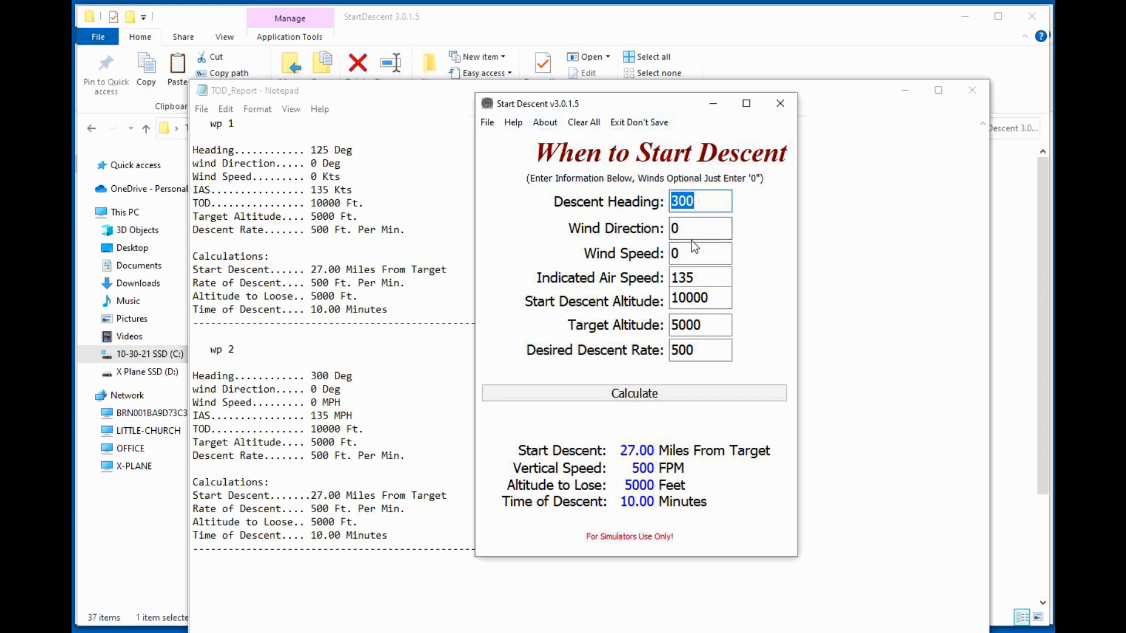
Recalculate the descent, open the Save to Disk window, and view its Write to Disk help
{"action": "left_click", "coordinate": [633, 393]}
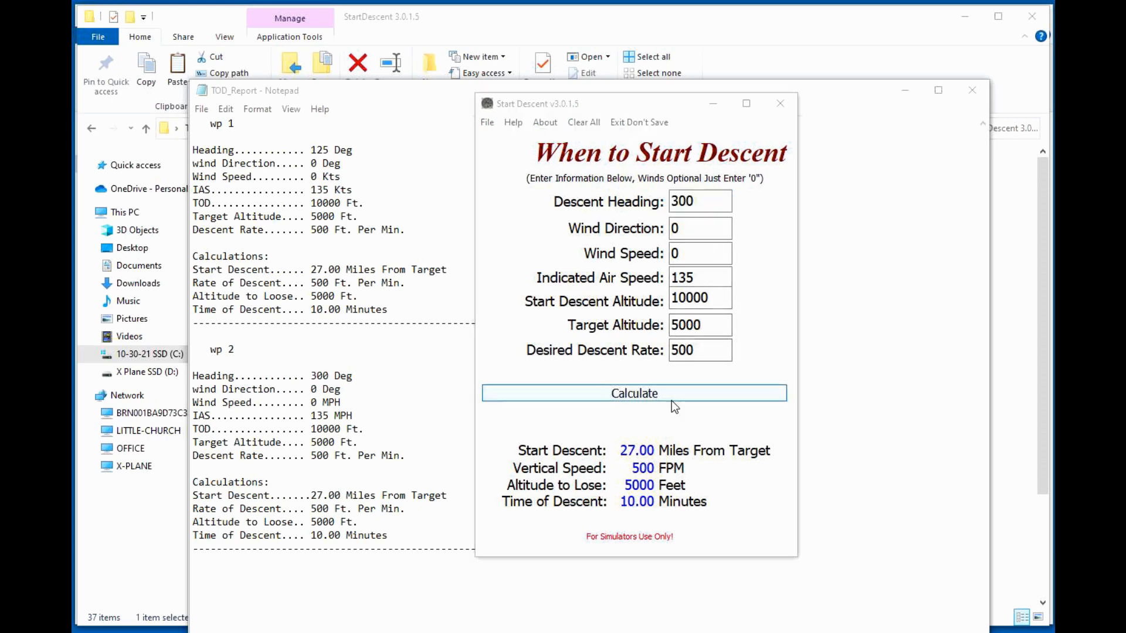
{"action": "left_click", "coordinate": [633, 393]}
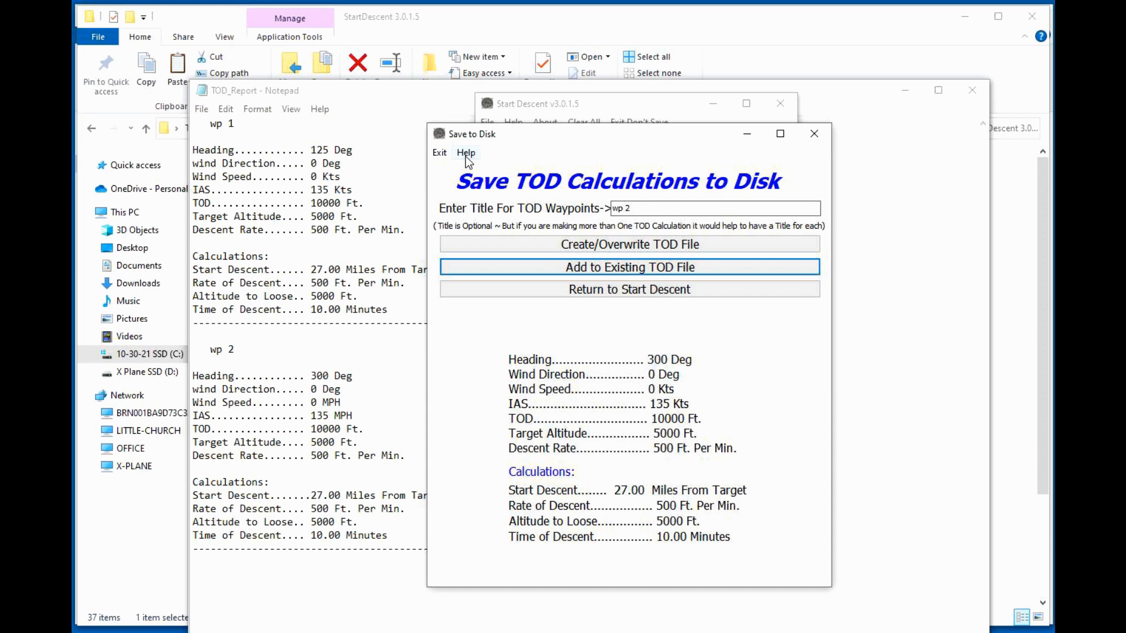
{"action": "left_click", "coordinate": [465, 153]}
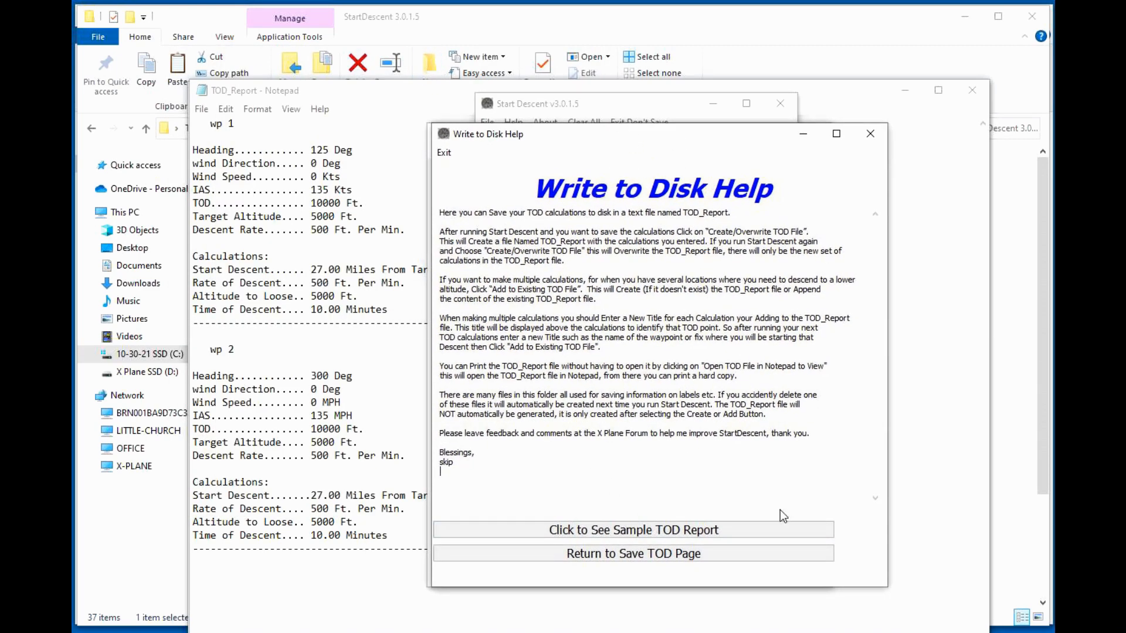
{"action": "left_click", "coordinate": [633, 530]}
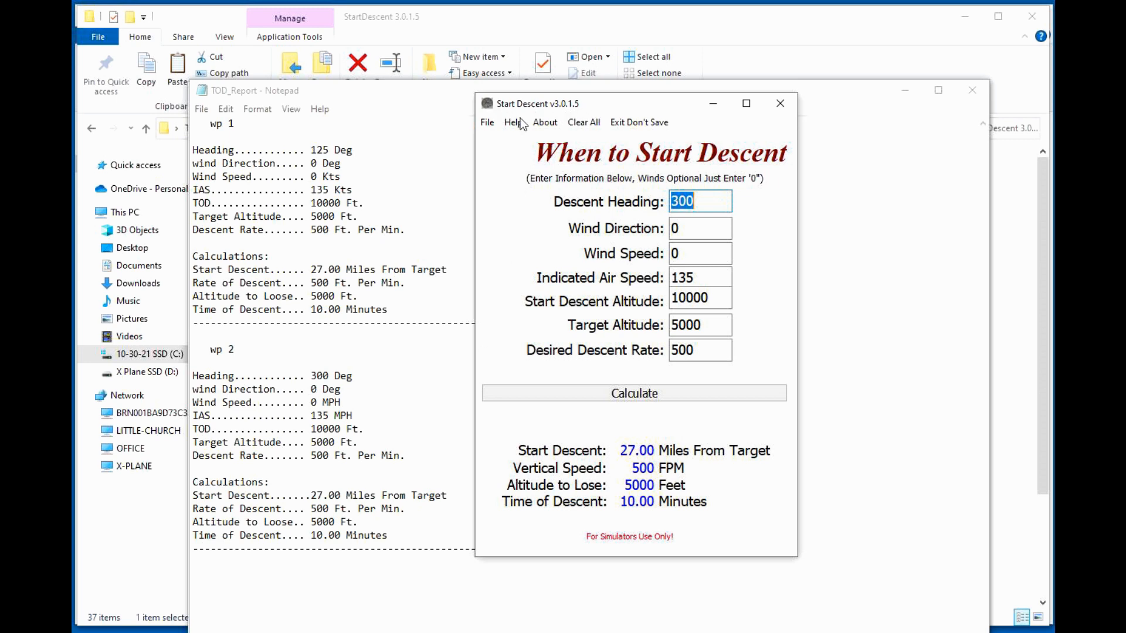
{"action": "mouse_move", "coordinate": [519, 124]}
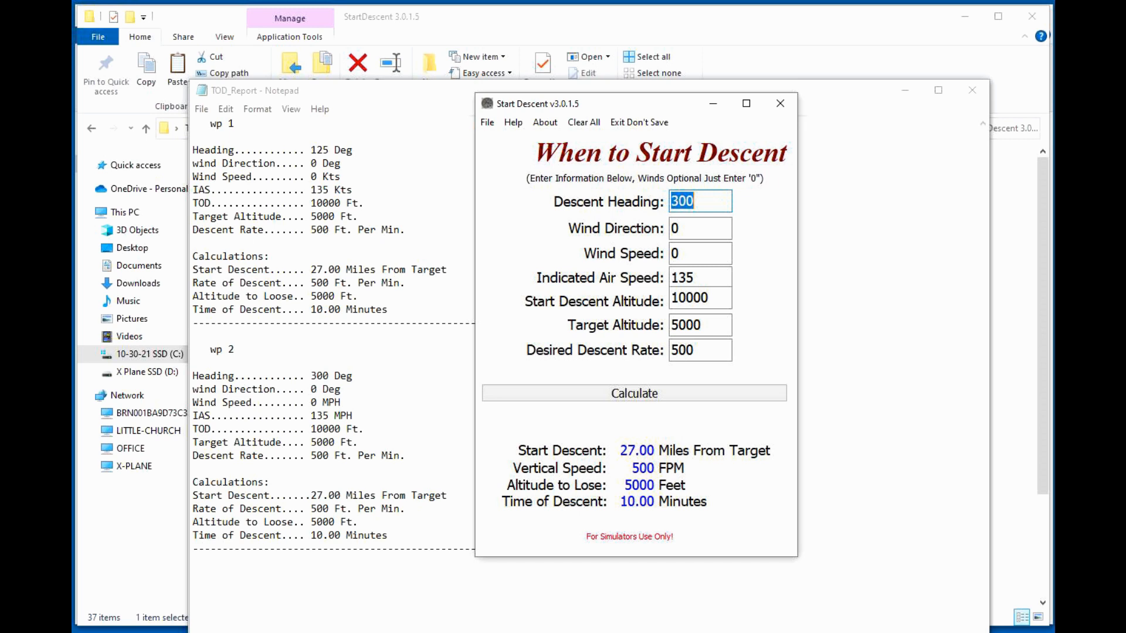